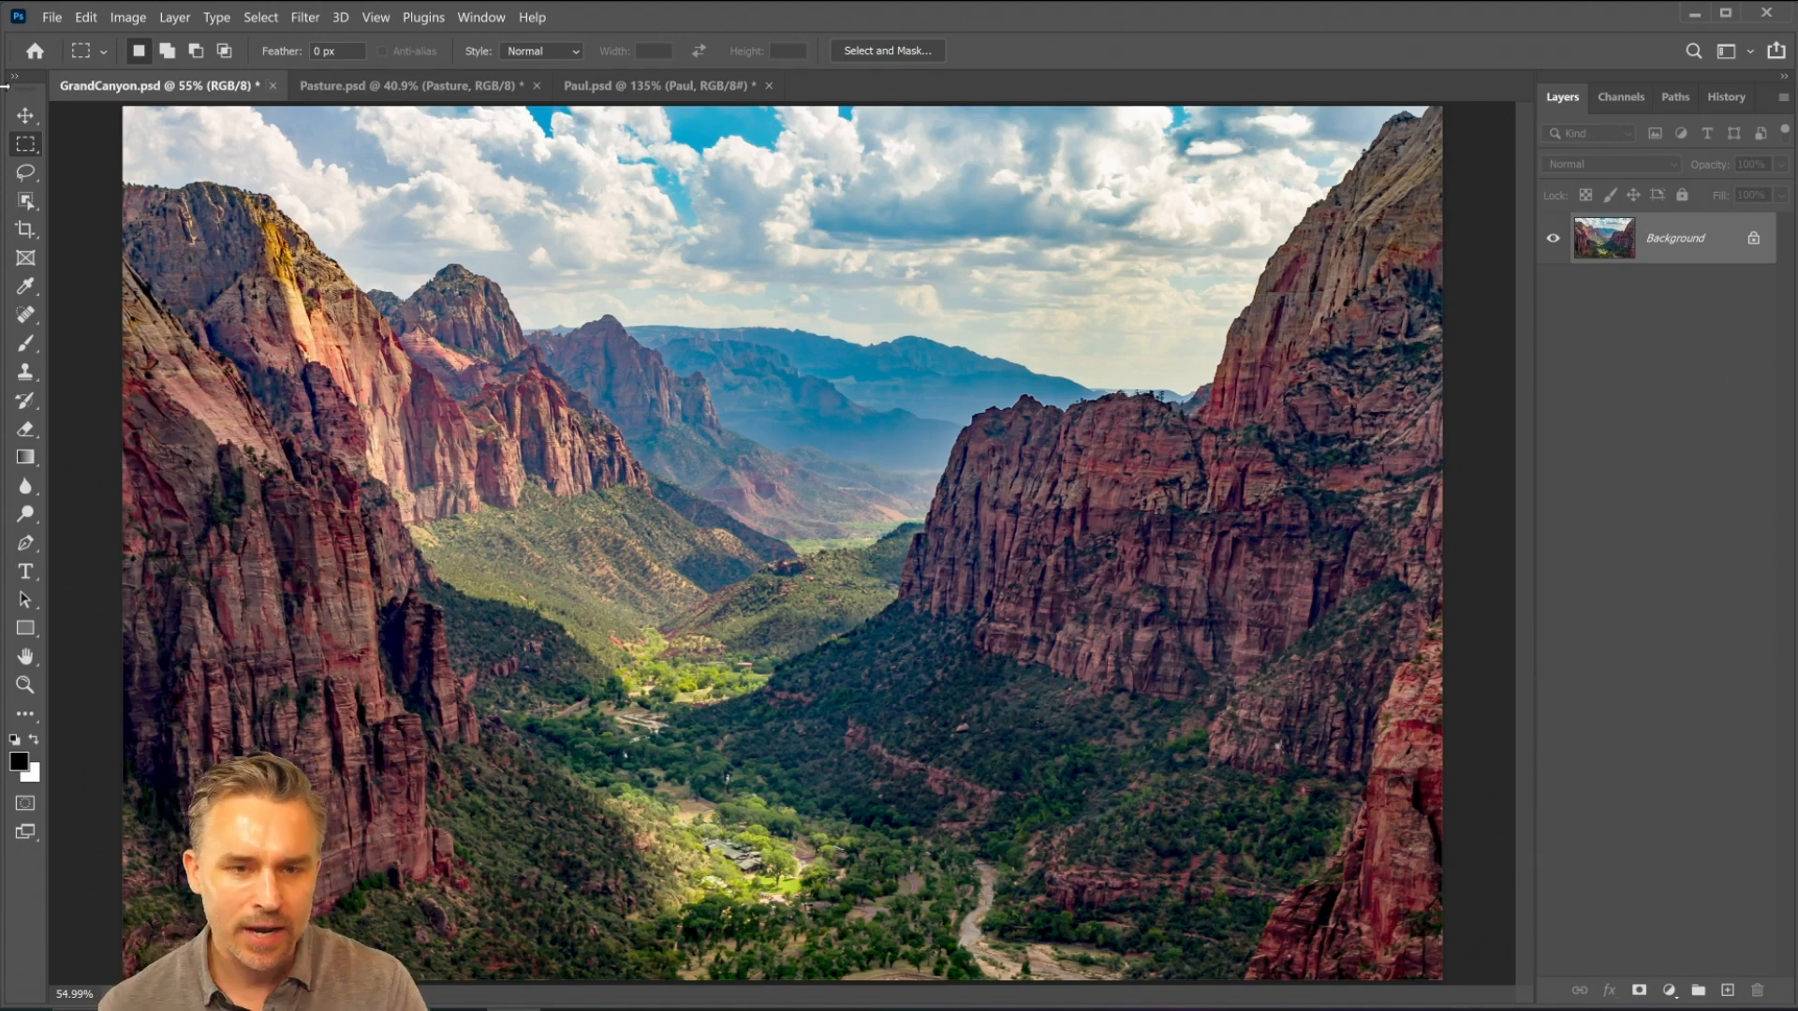
Enable Style Transfer on the canyon and browse the expanded painting styles for a red-teal look
click(304, 17)
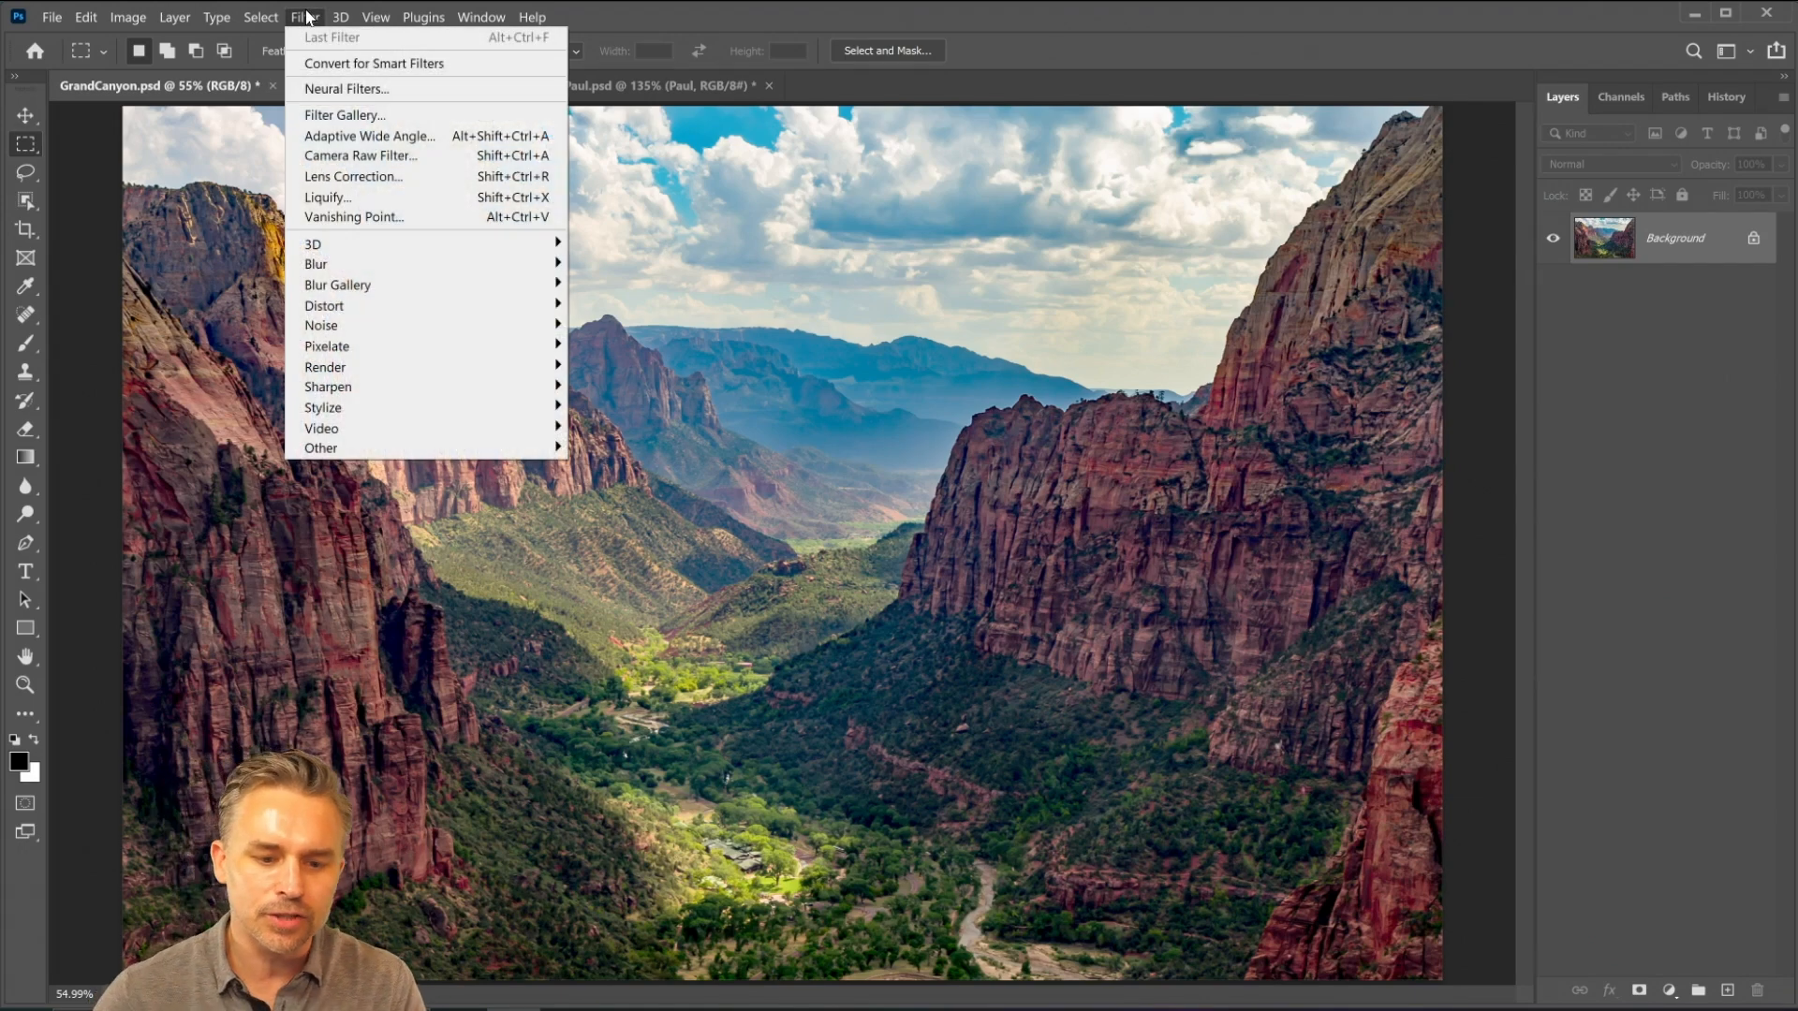
mouse_move(344, 115)
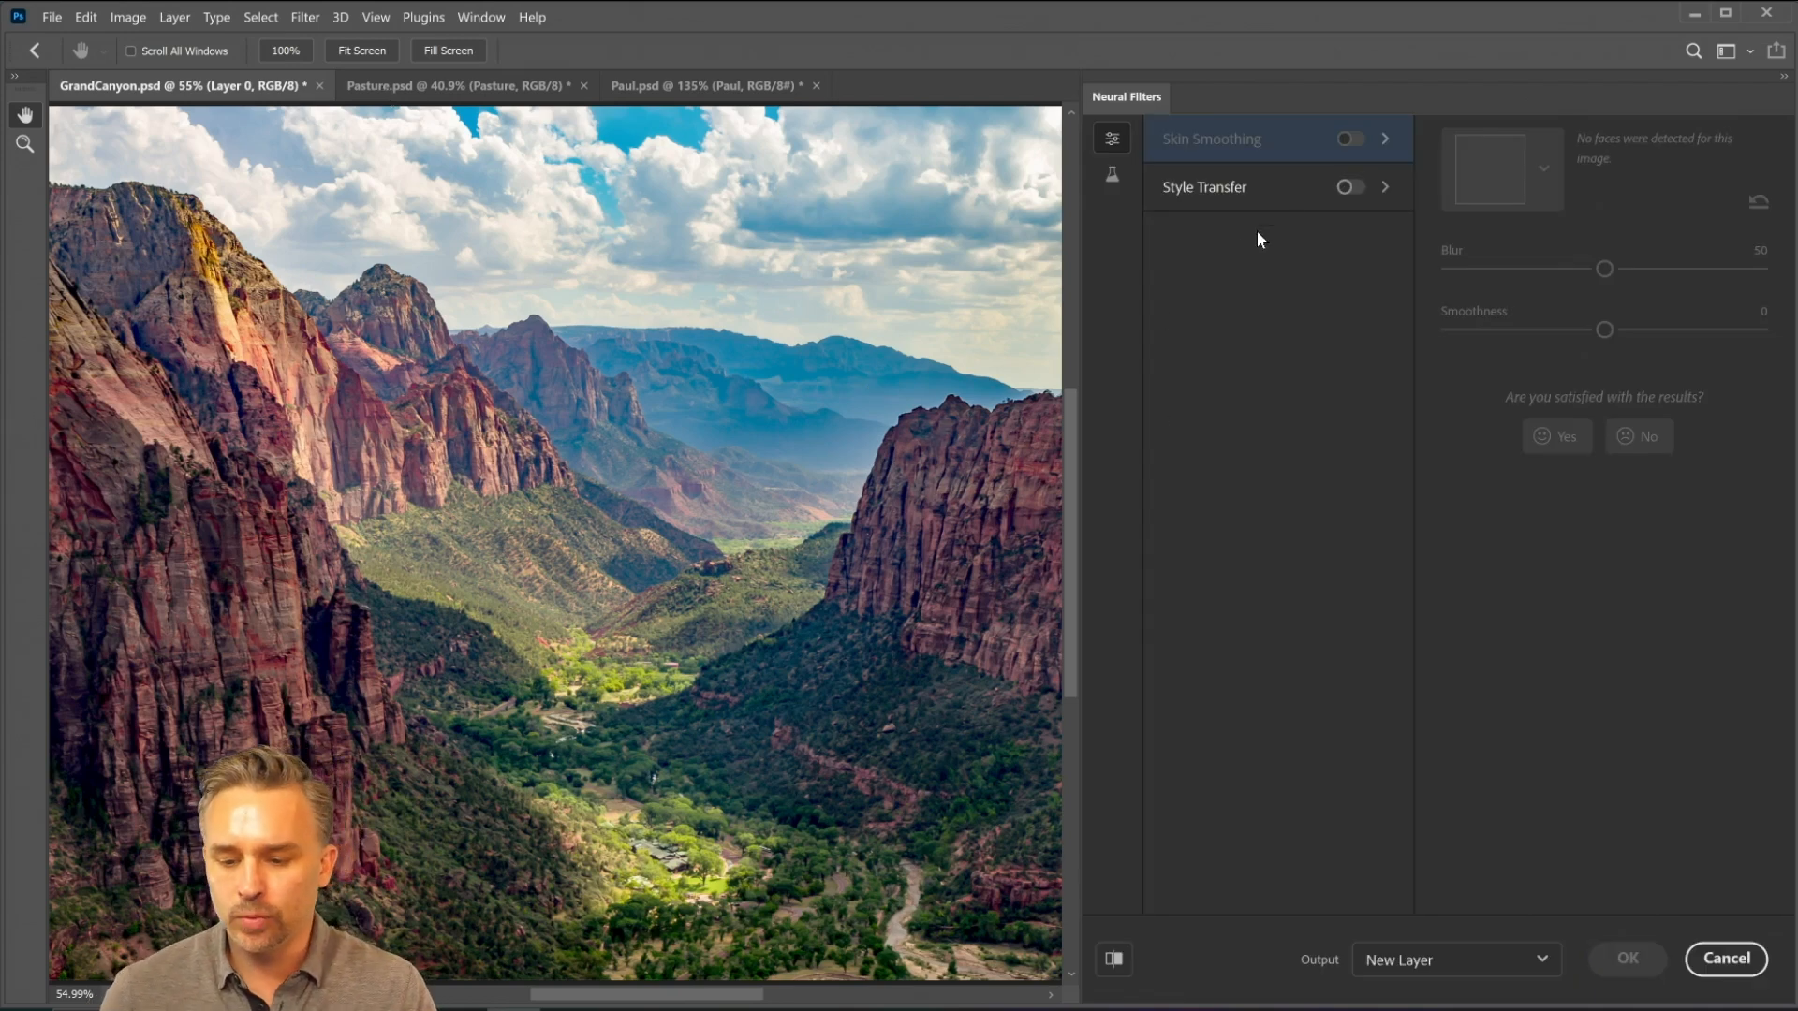
click(1351, 185)
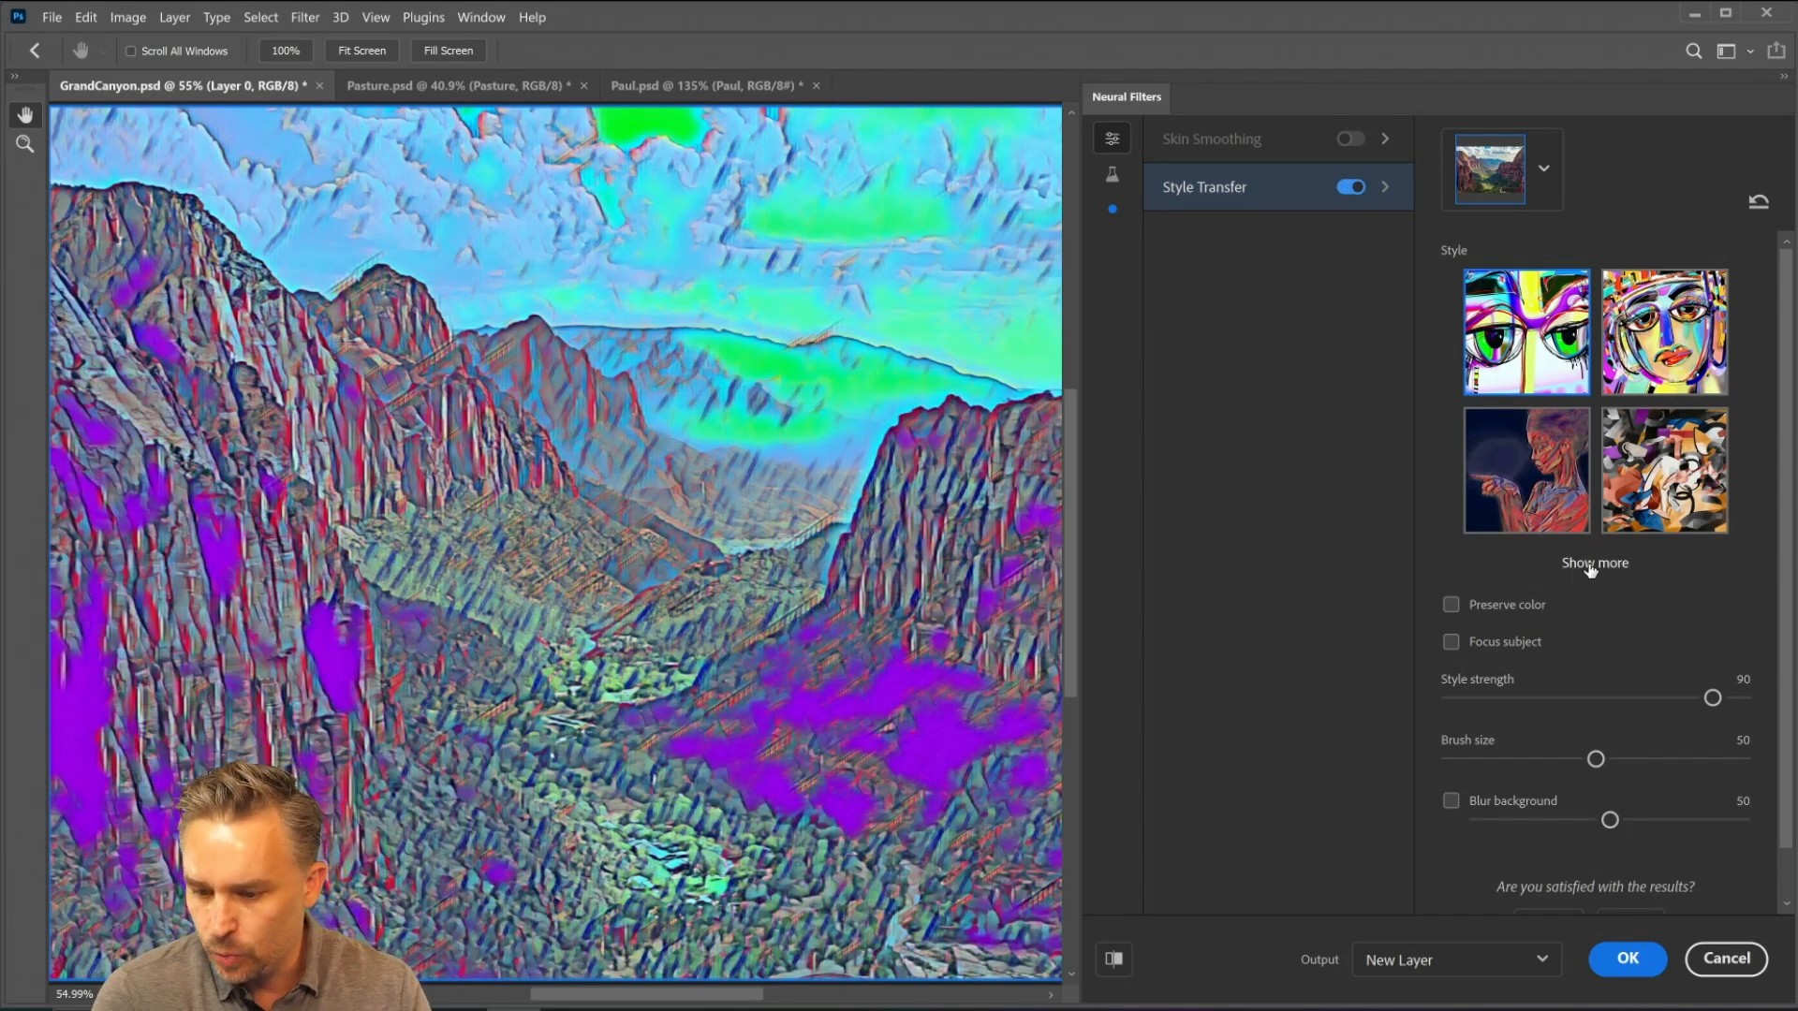
click(1593, 564)
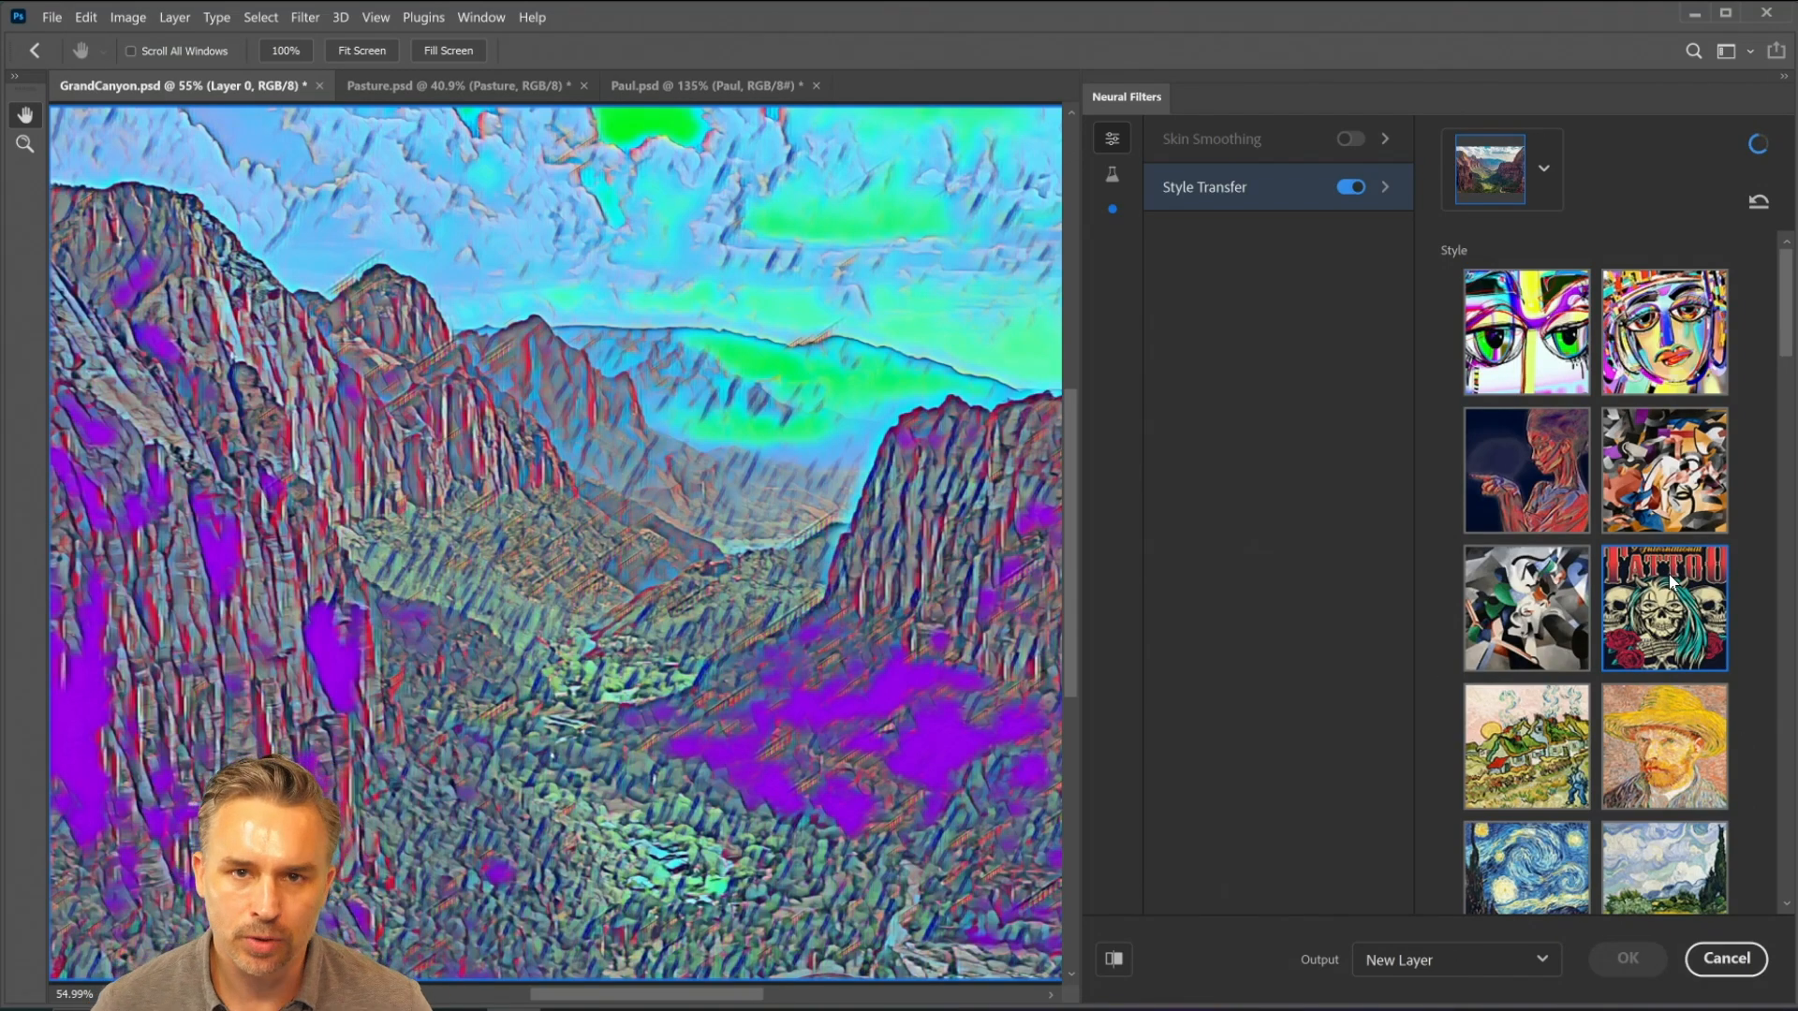
scroll(down, 3)
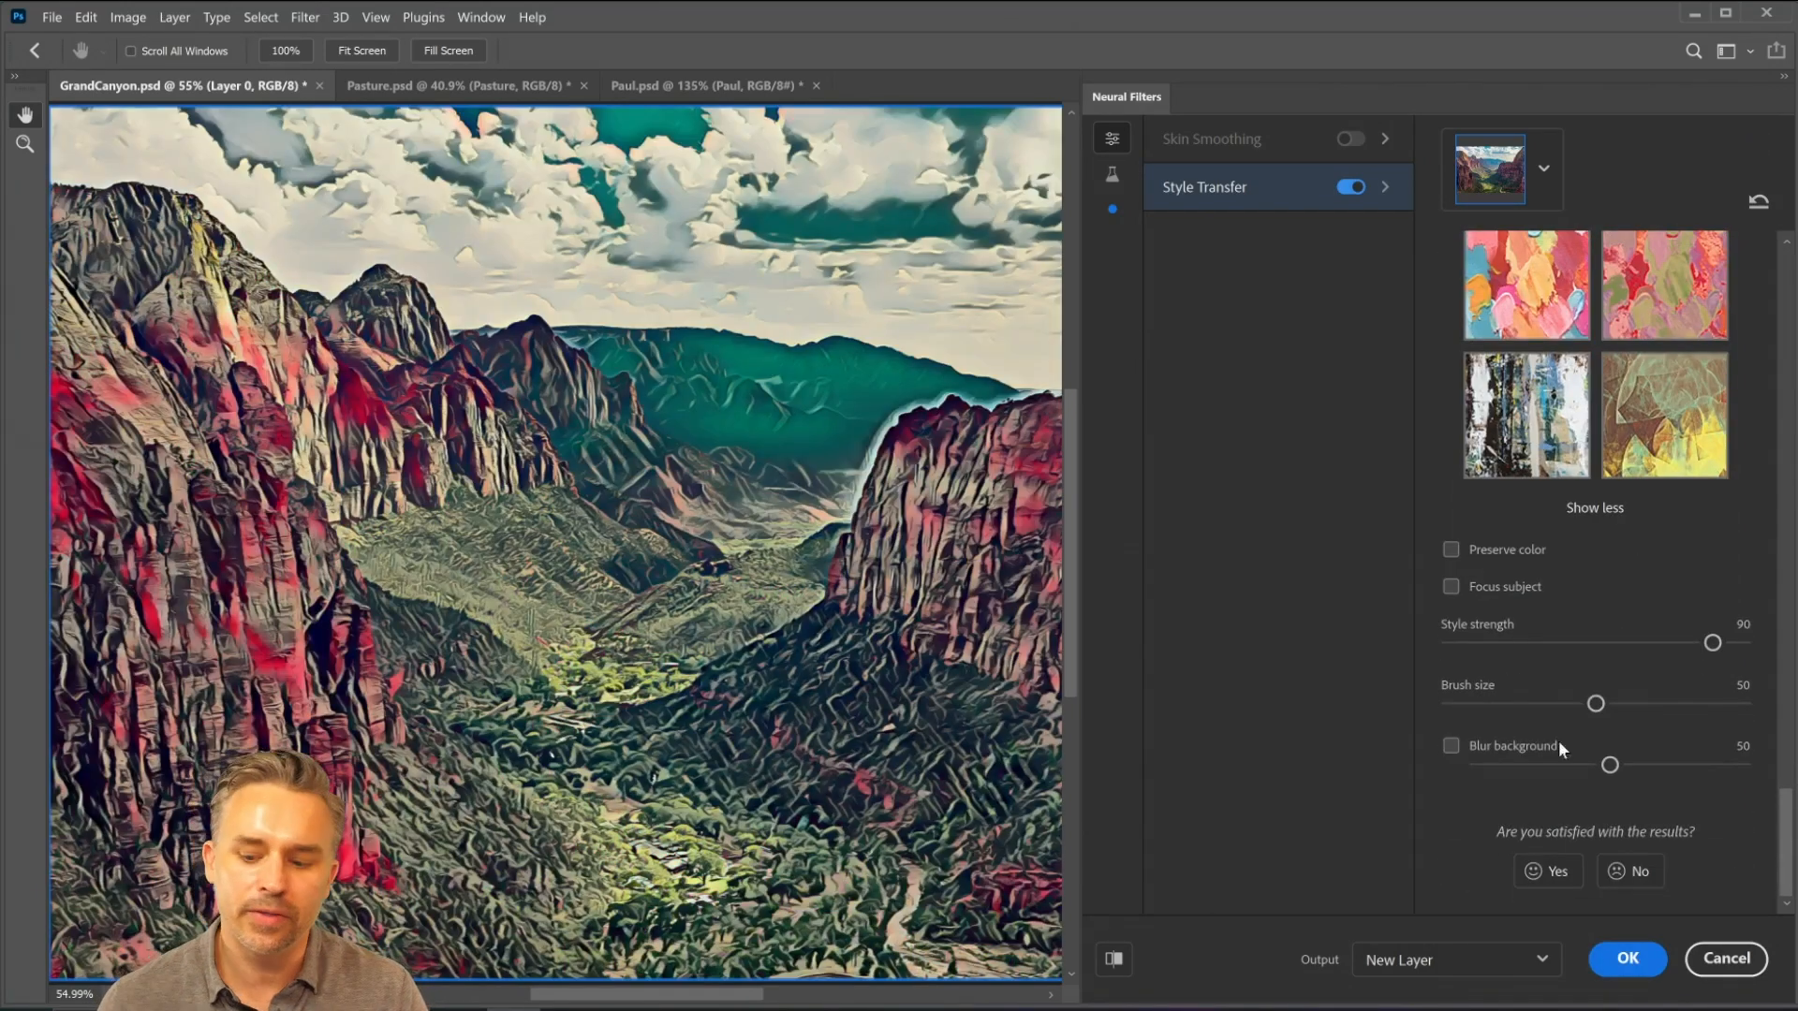
Output the stylized canyon as a new layer and blend it in Soft Light over the original
click(1626, 959)
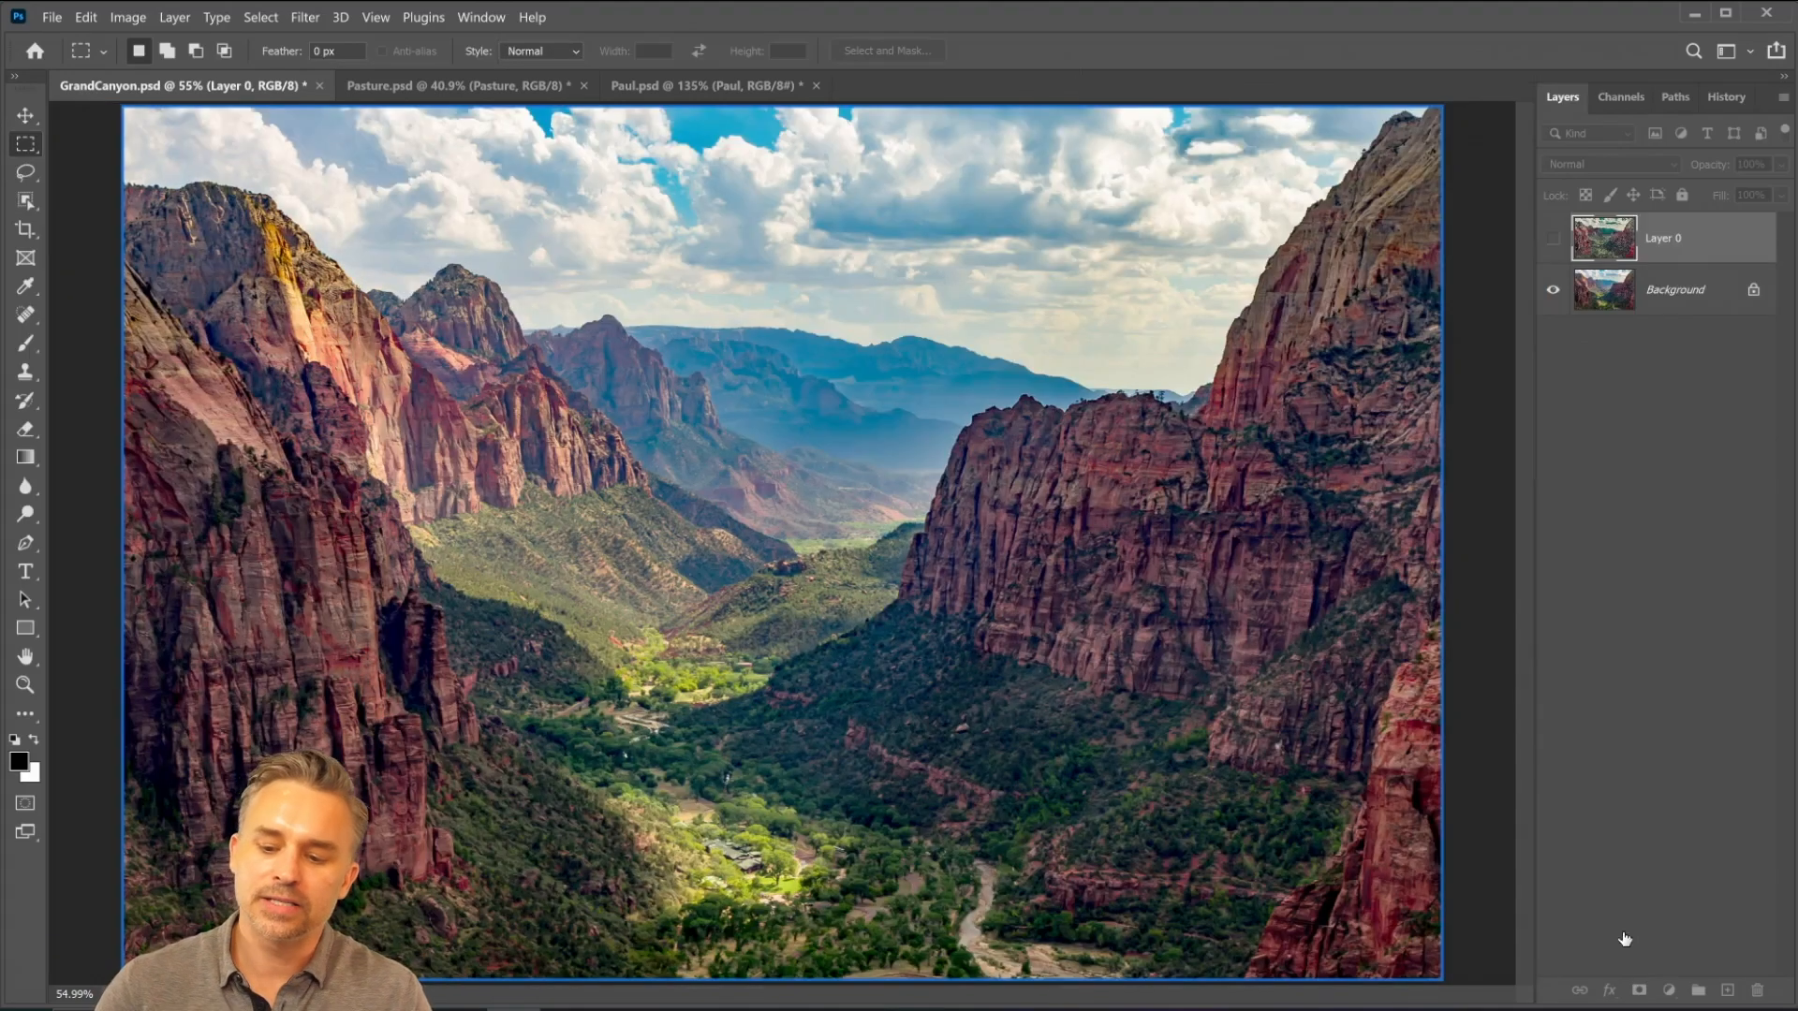
click(1611, 165)
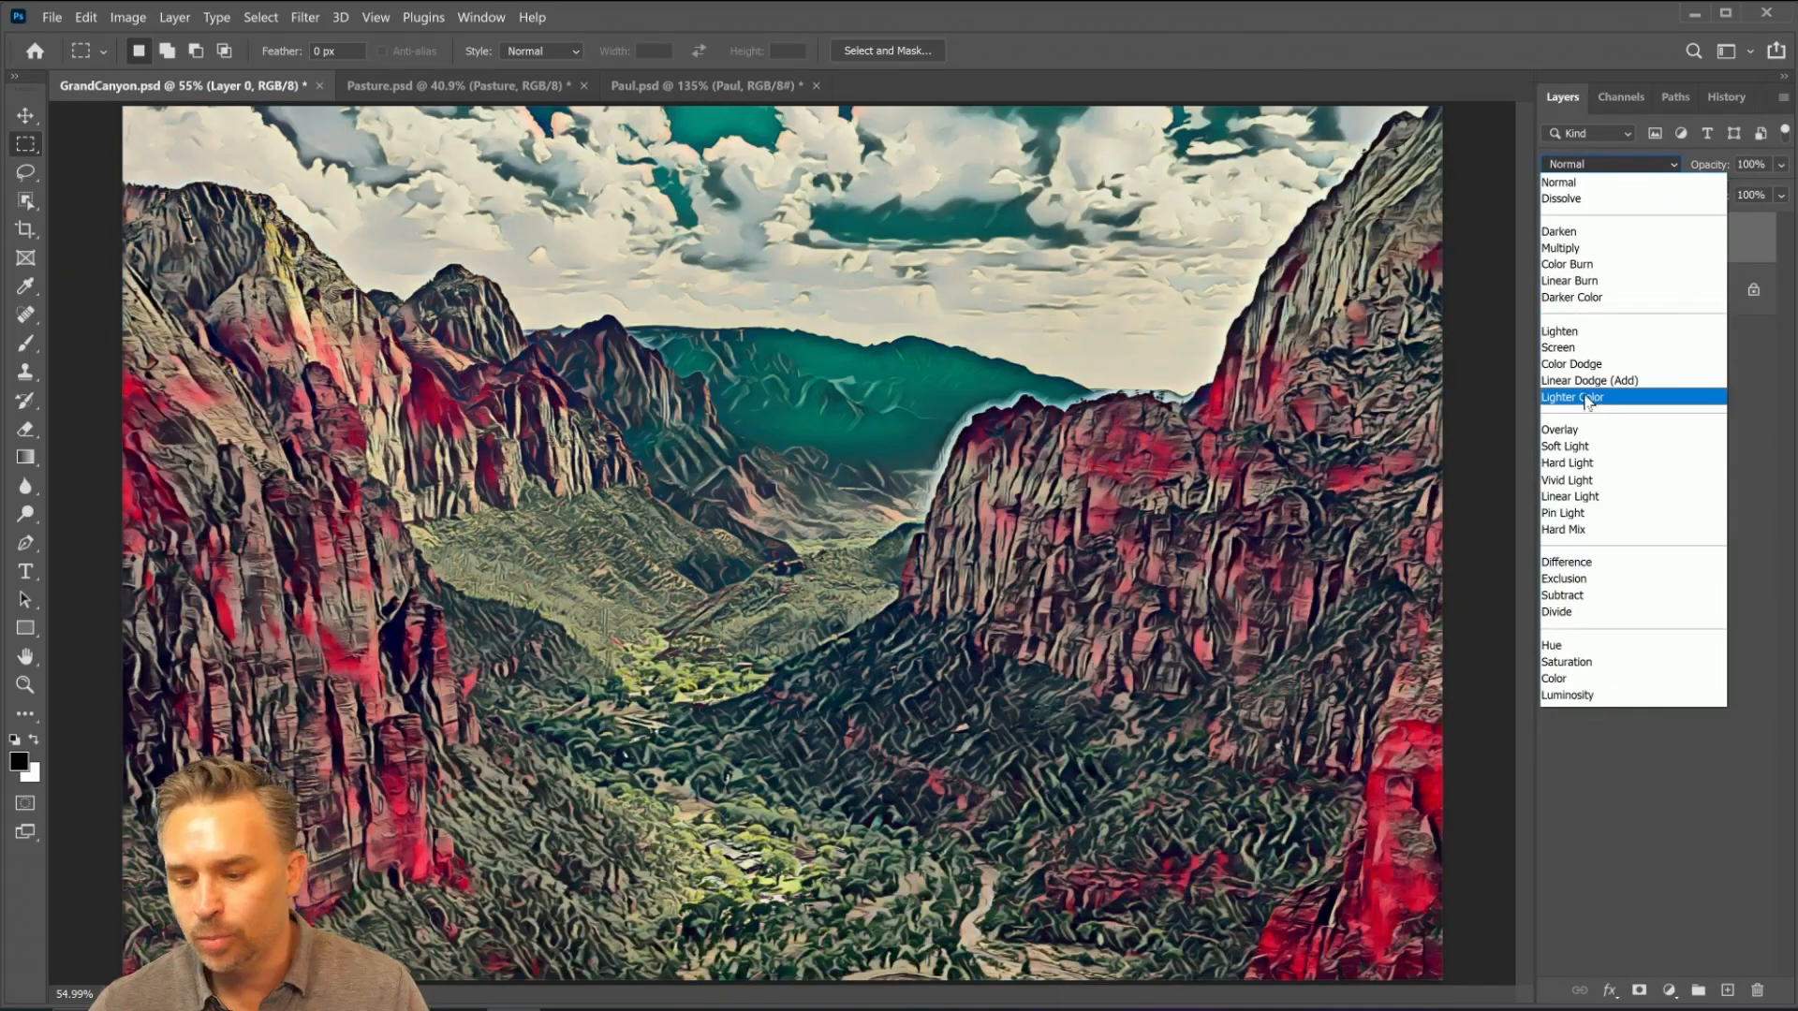
click(1562, 446)
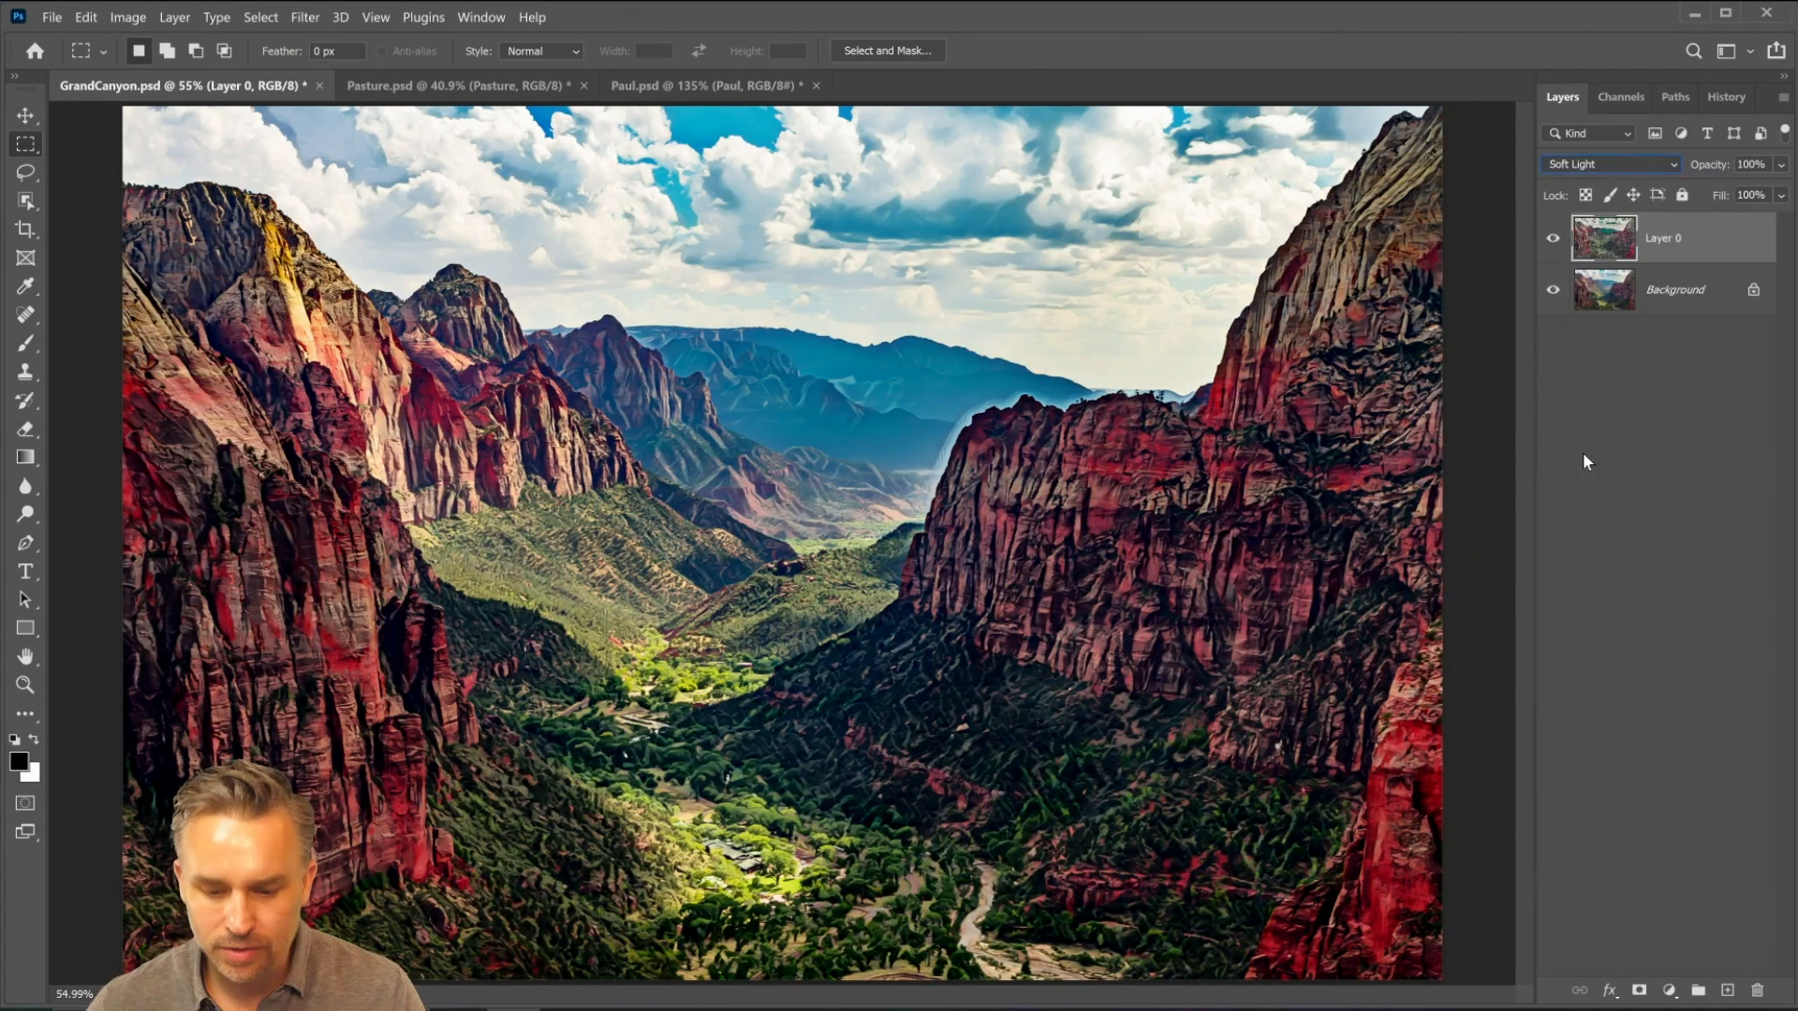
mouse_move(681, 229)
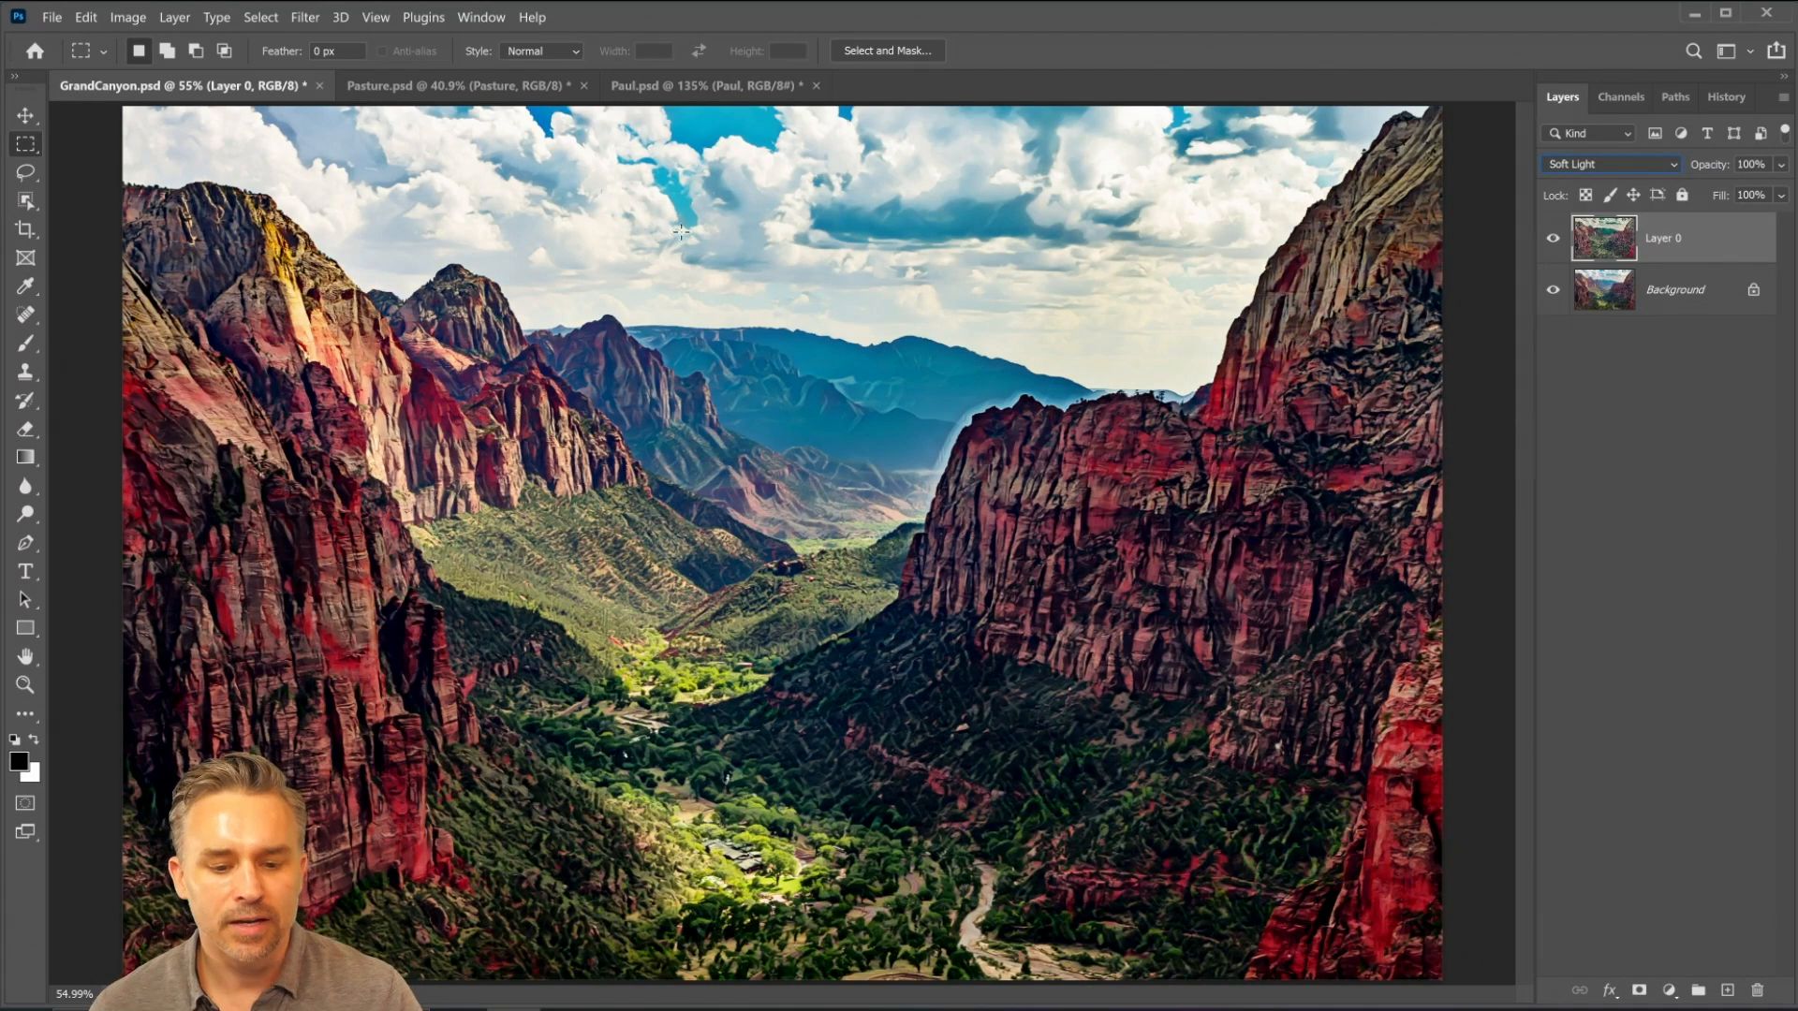
click(459, 85)
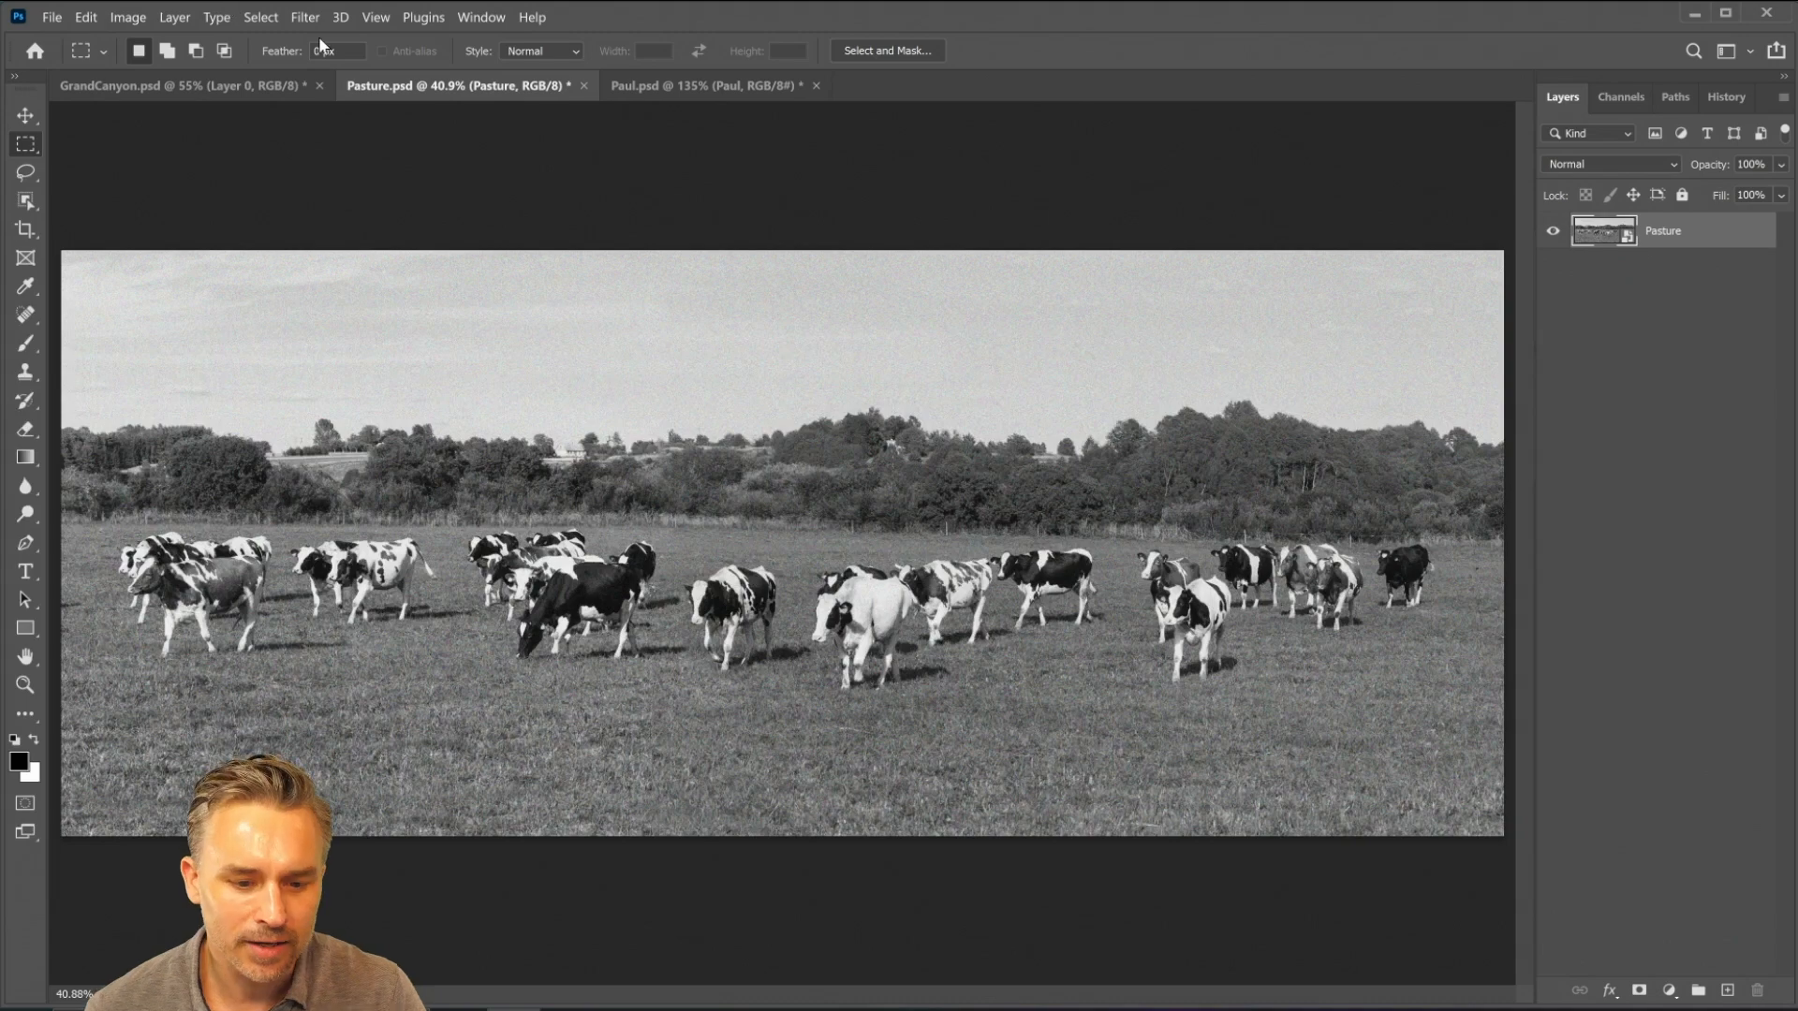
Colorize the black-and-white cow pasture with the Colorize neural filter as a Smart Filter
click(304, 17)
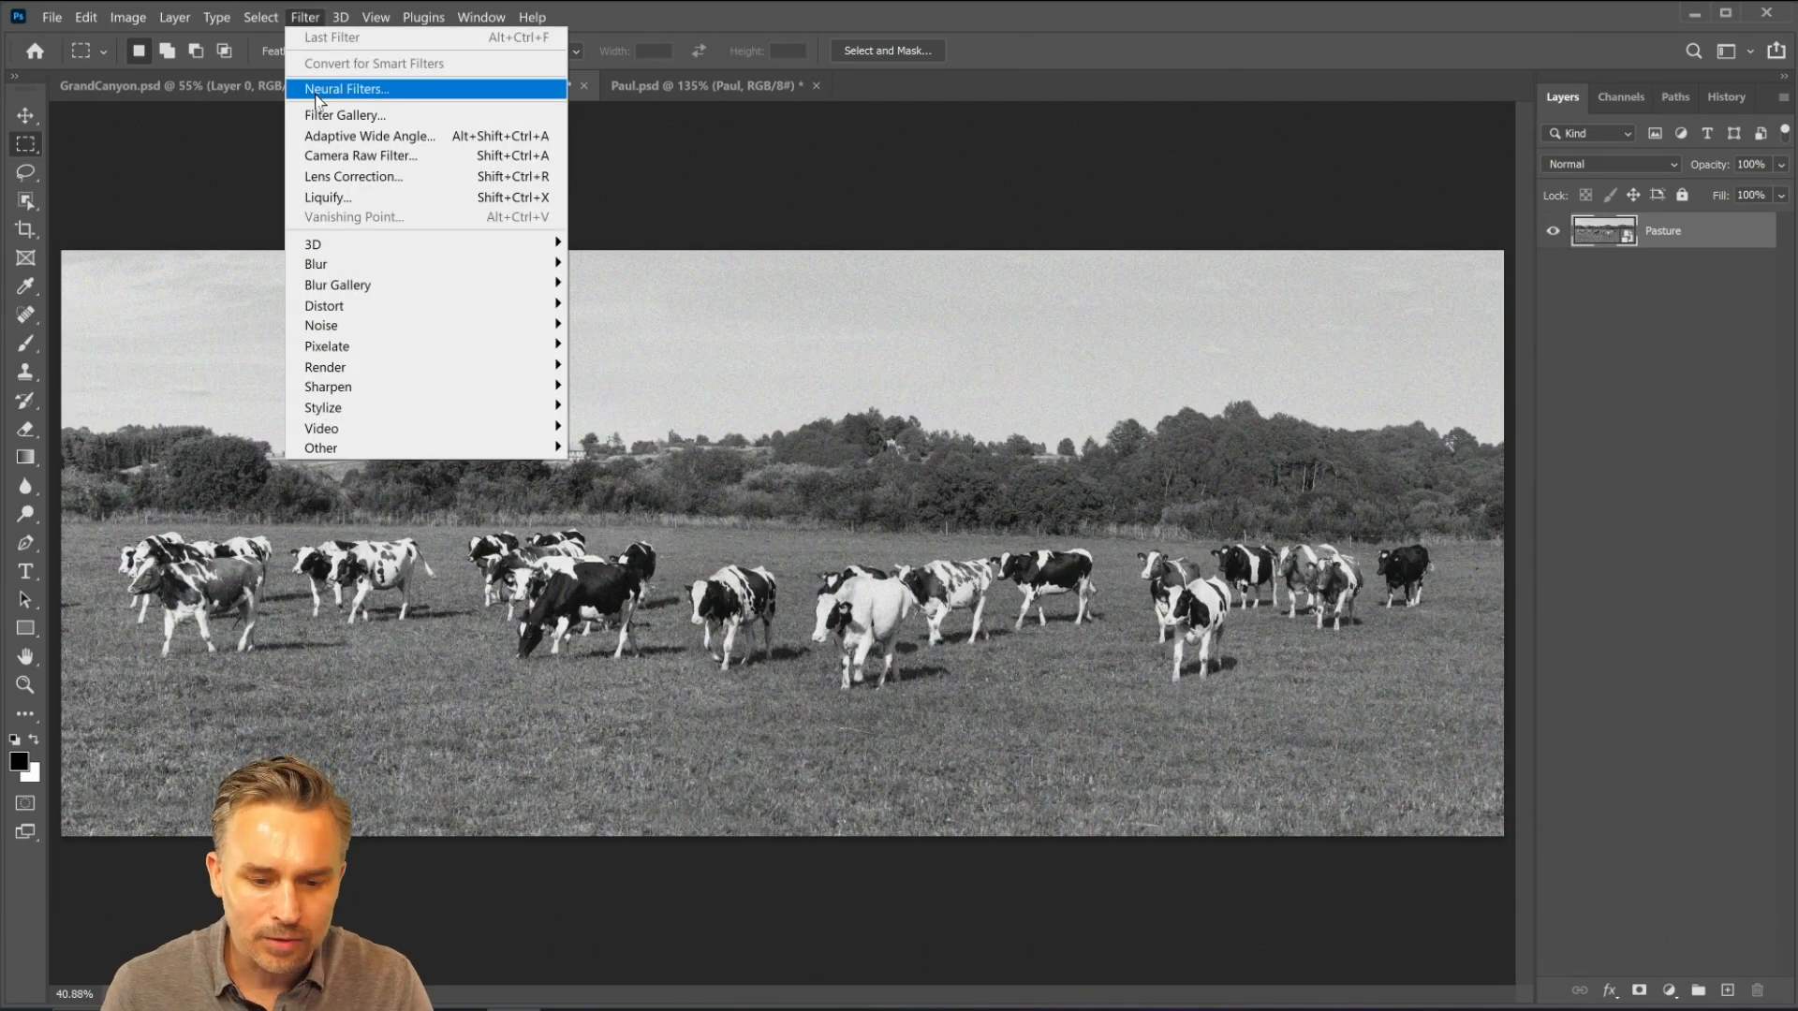
click(346, 88)
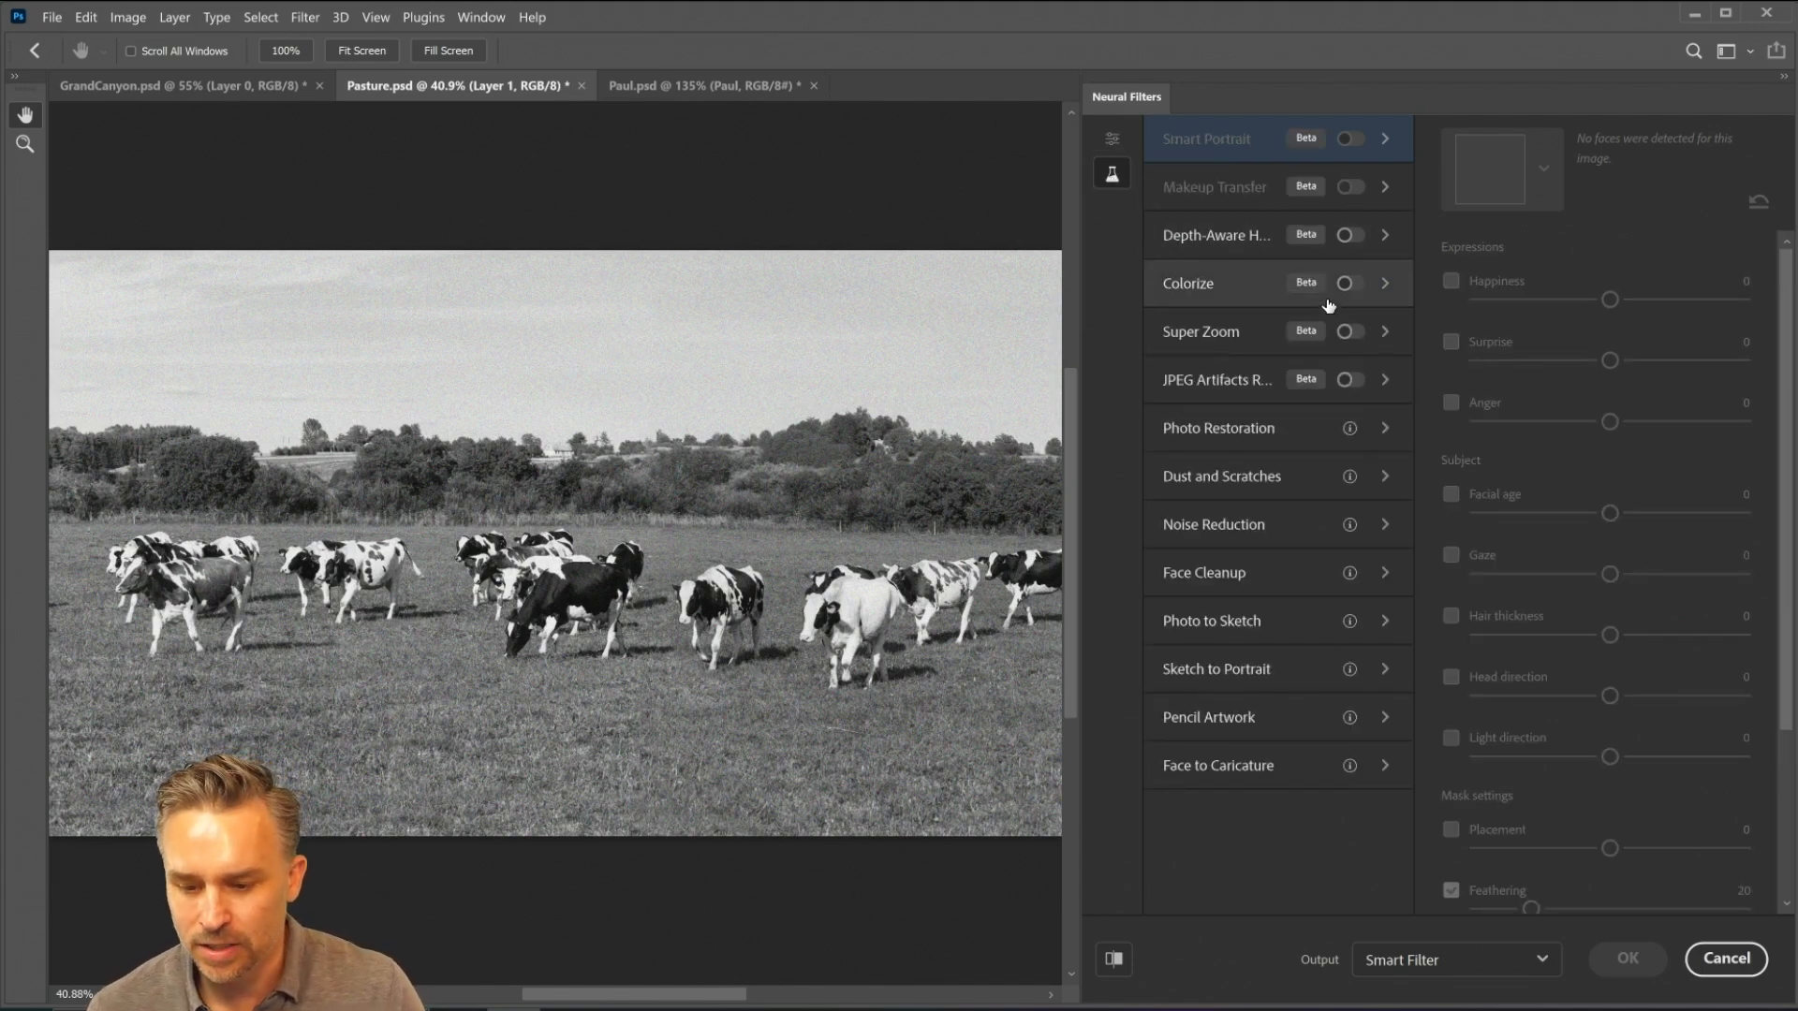
click(1350, 283)
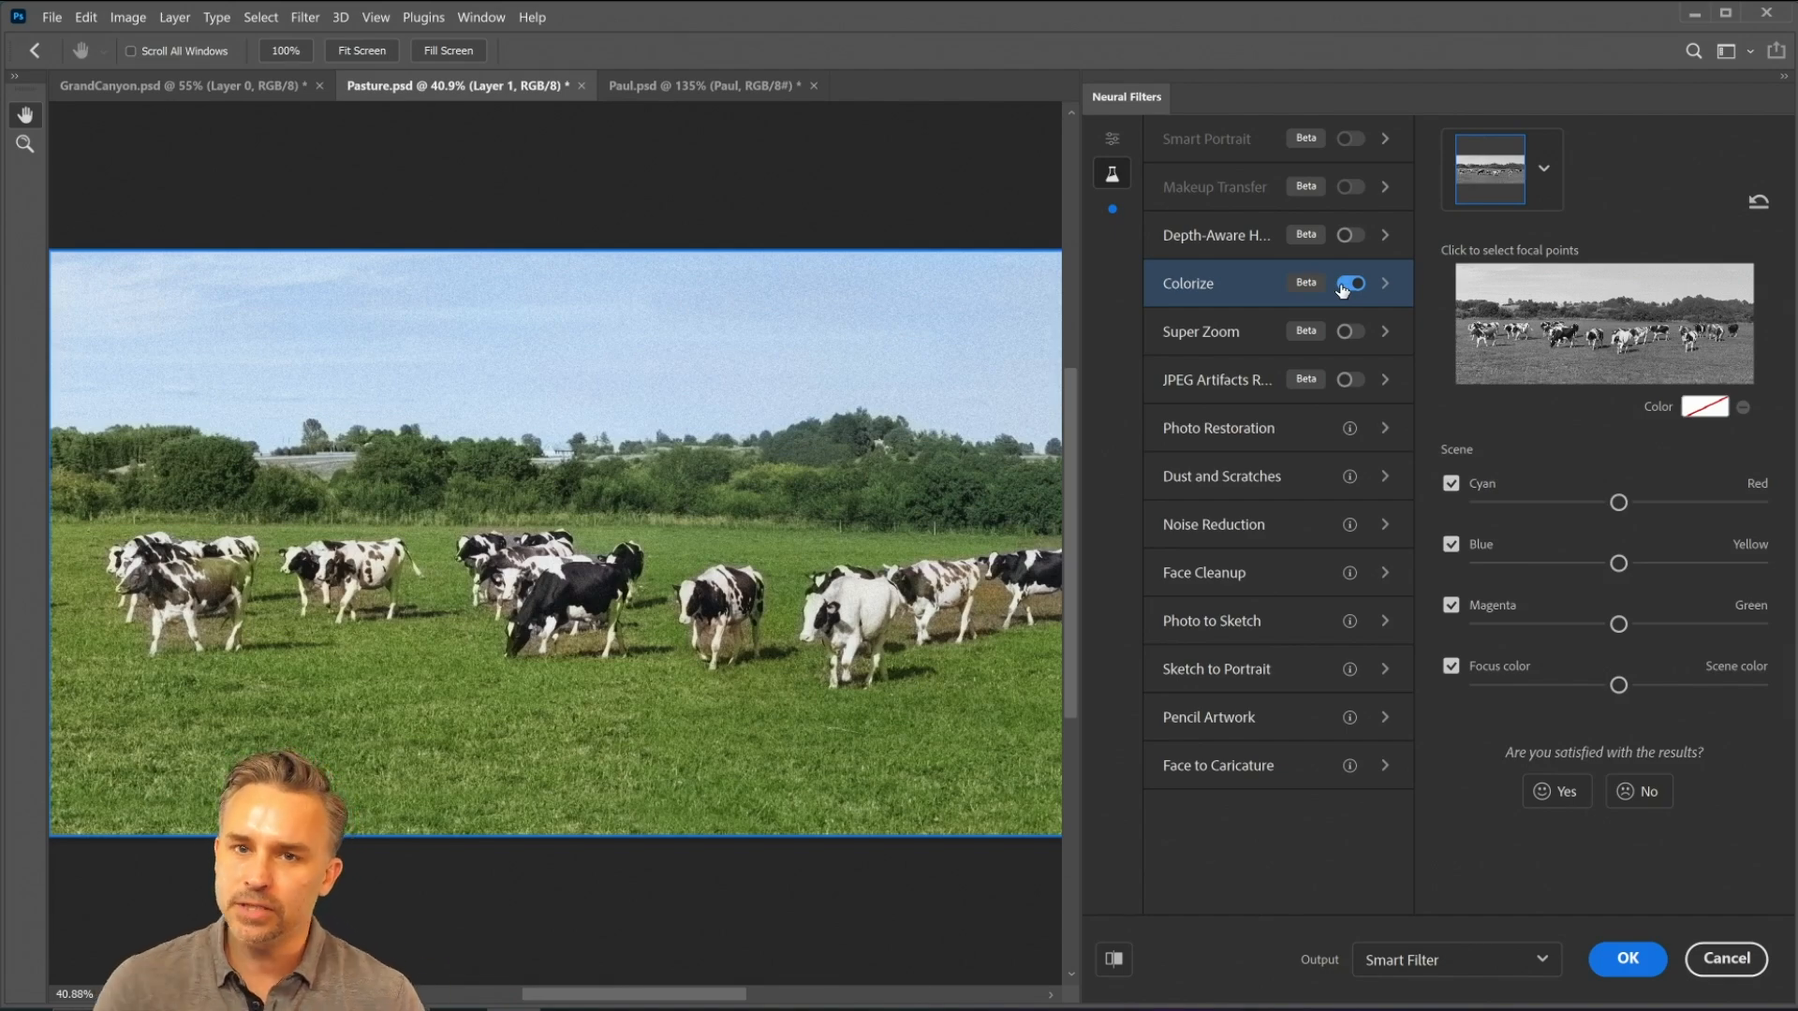
click(1350, 283)
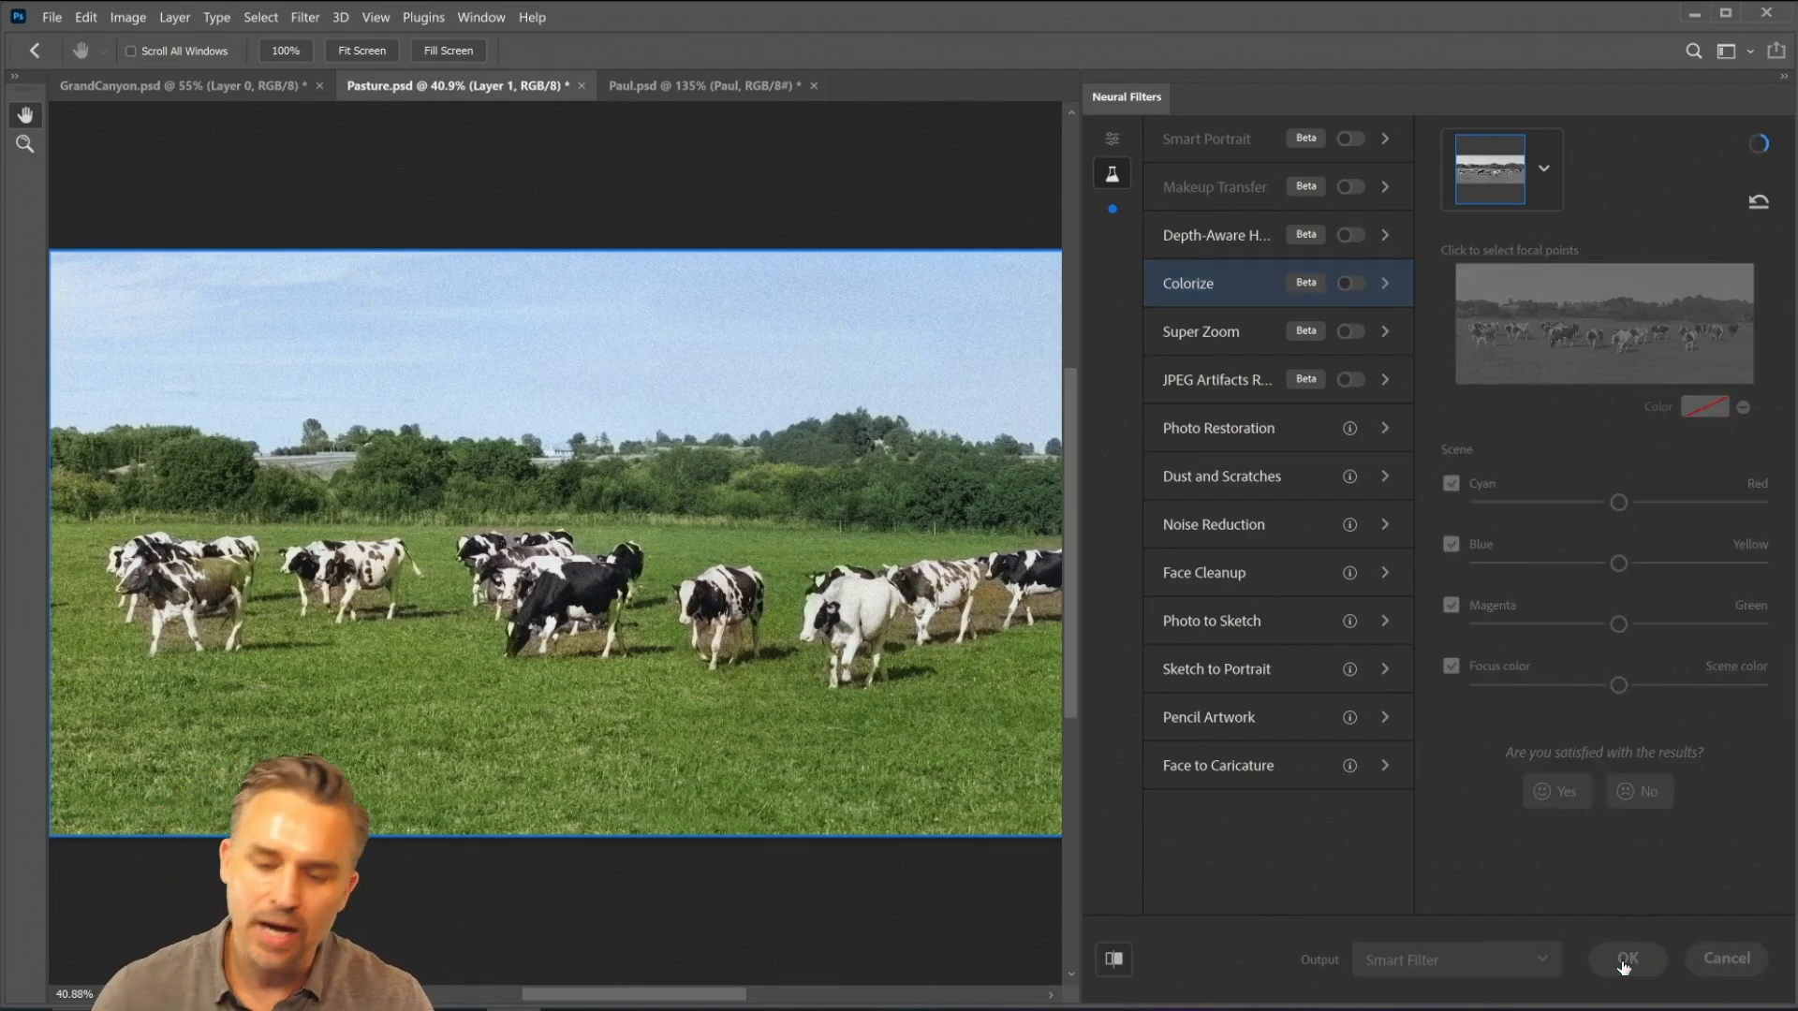
click(1625, 959)
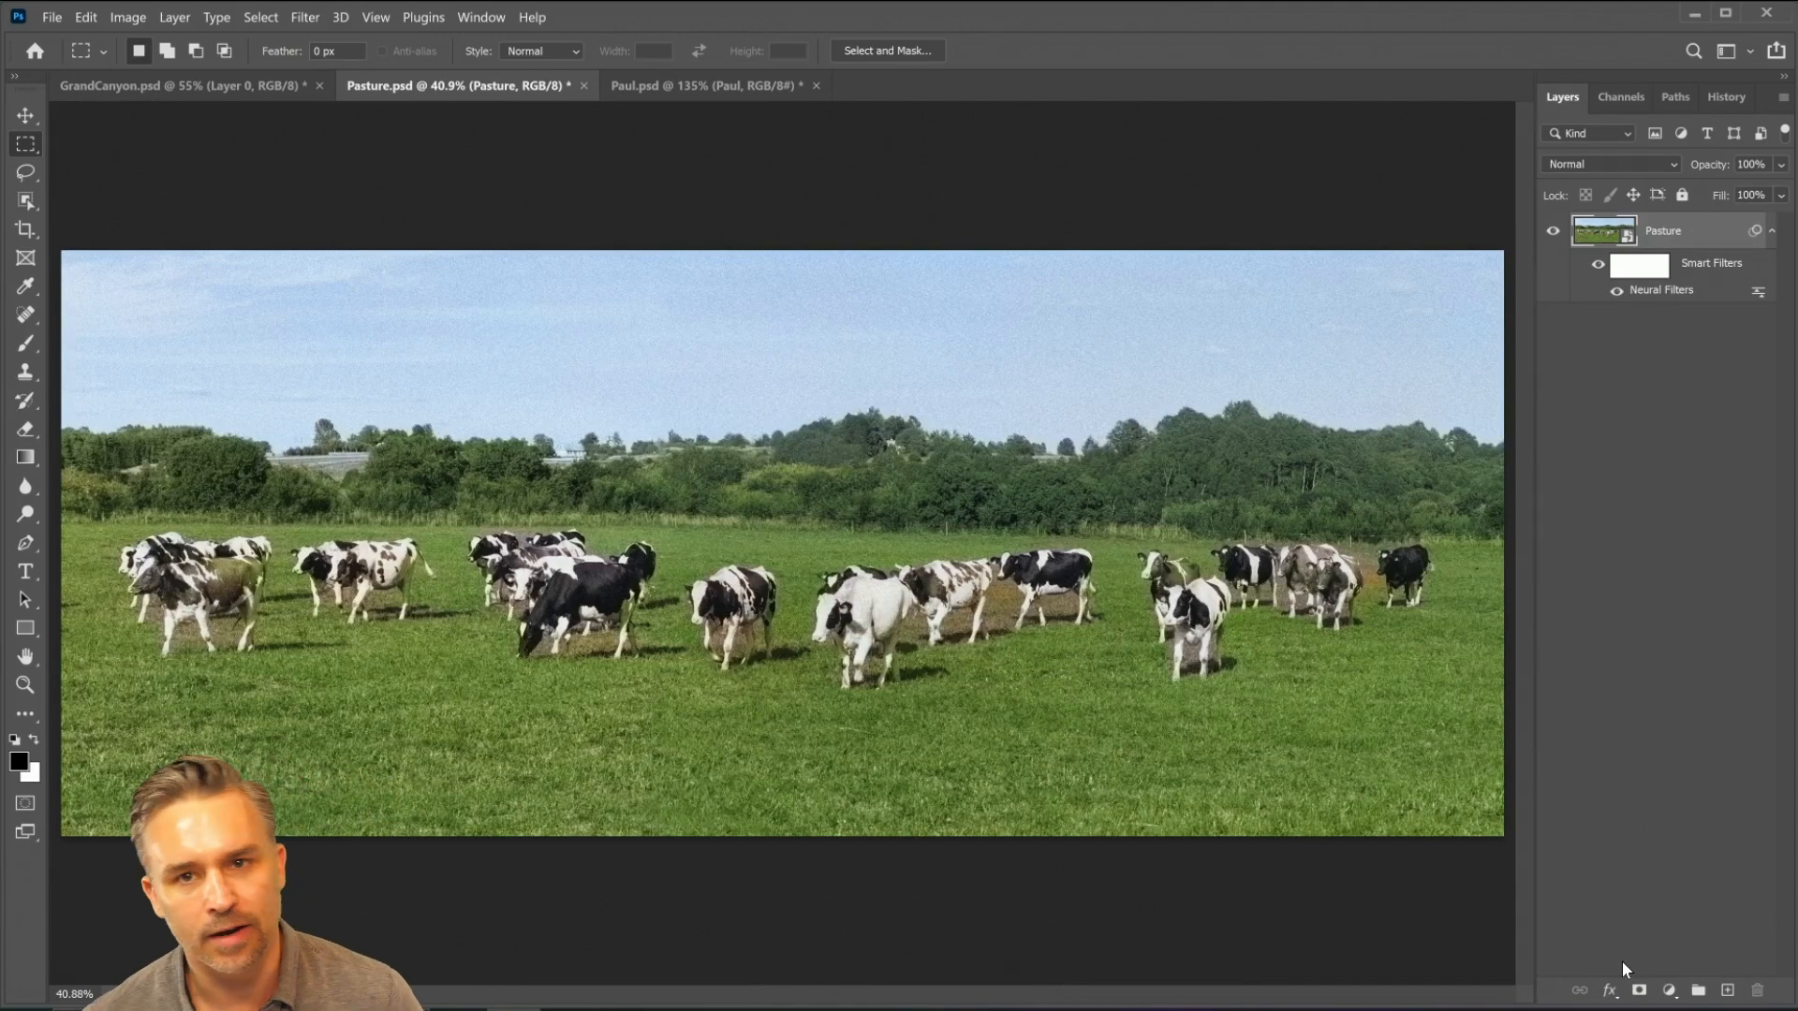
mouse_move(1136, 731)
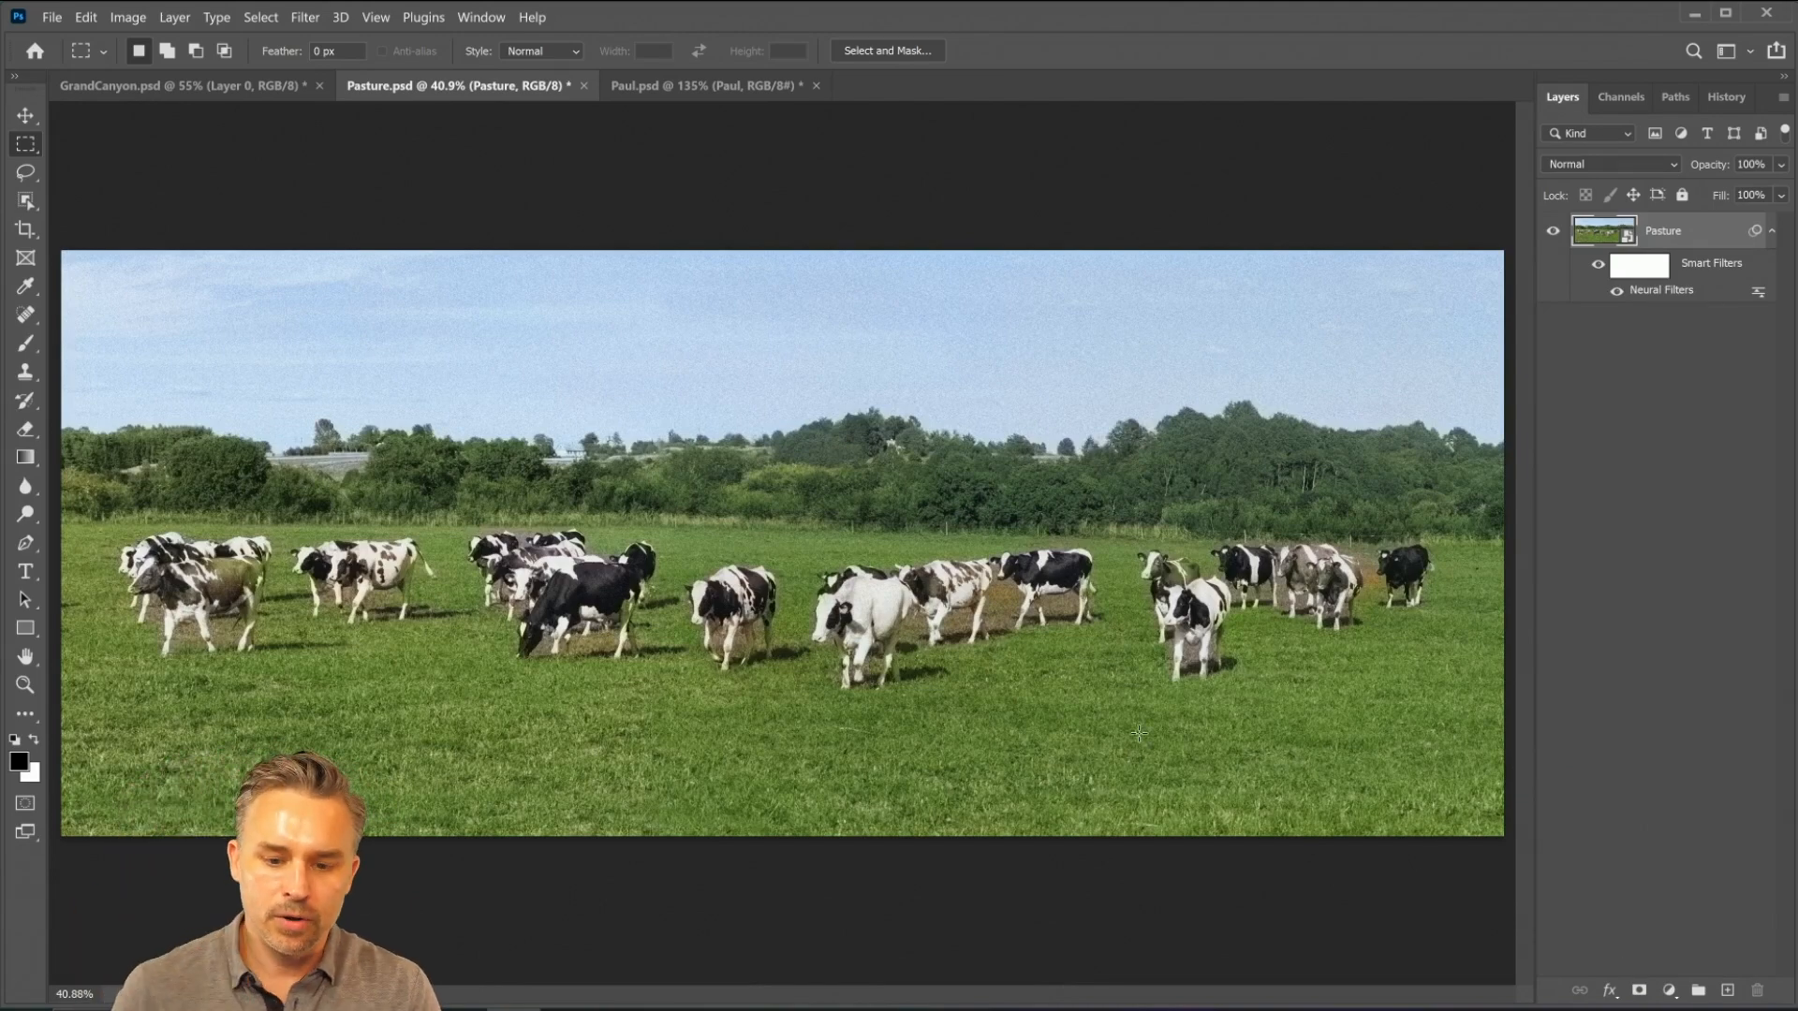
Apply Smart Portrait to Paul.psd with raised Happiness, Facial age, Gaze and Head direction
click(705, 84)
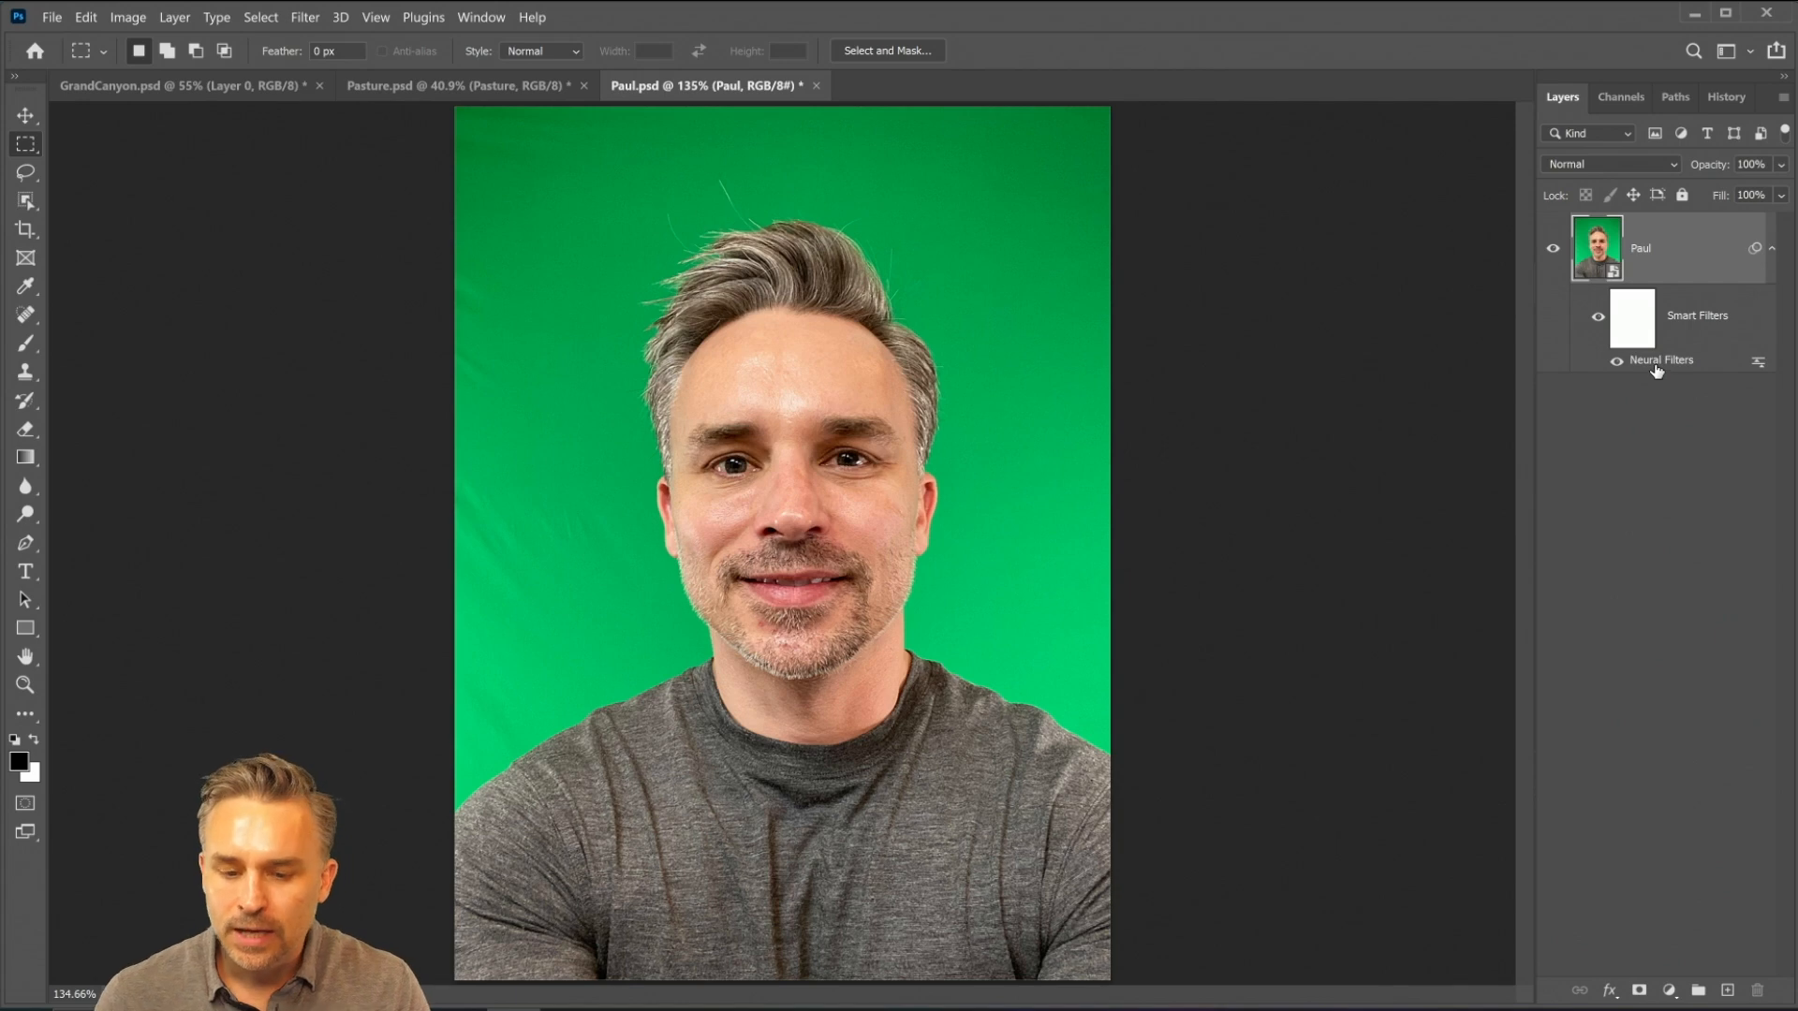
mouse_move(1661, 361)
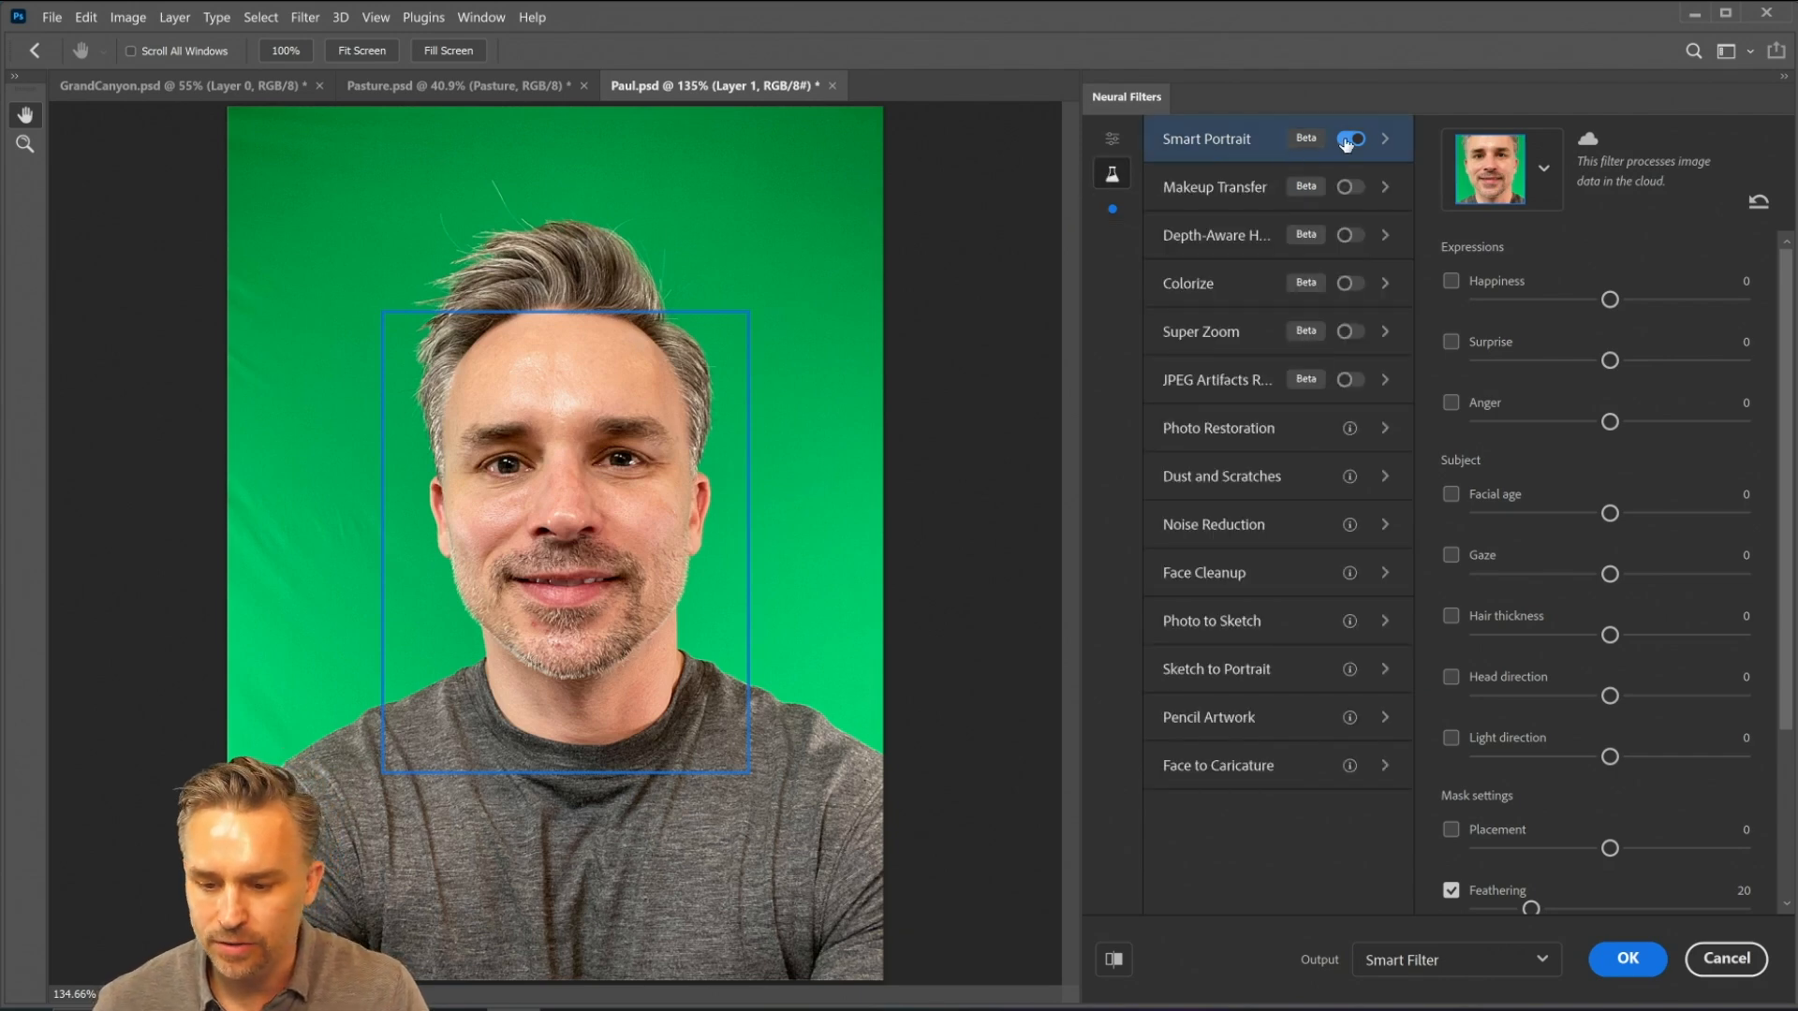
click(1350, 137)
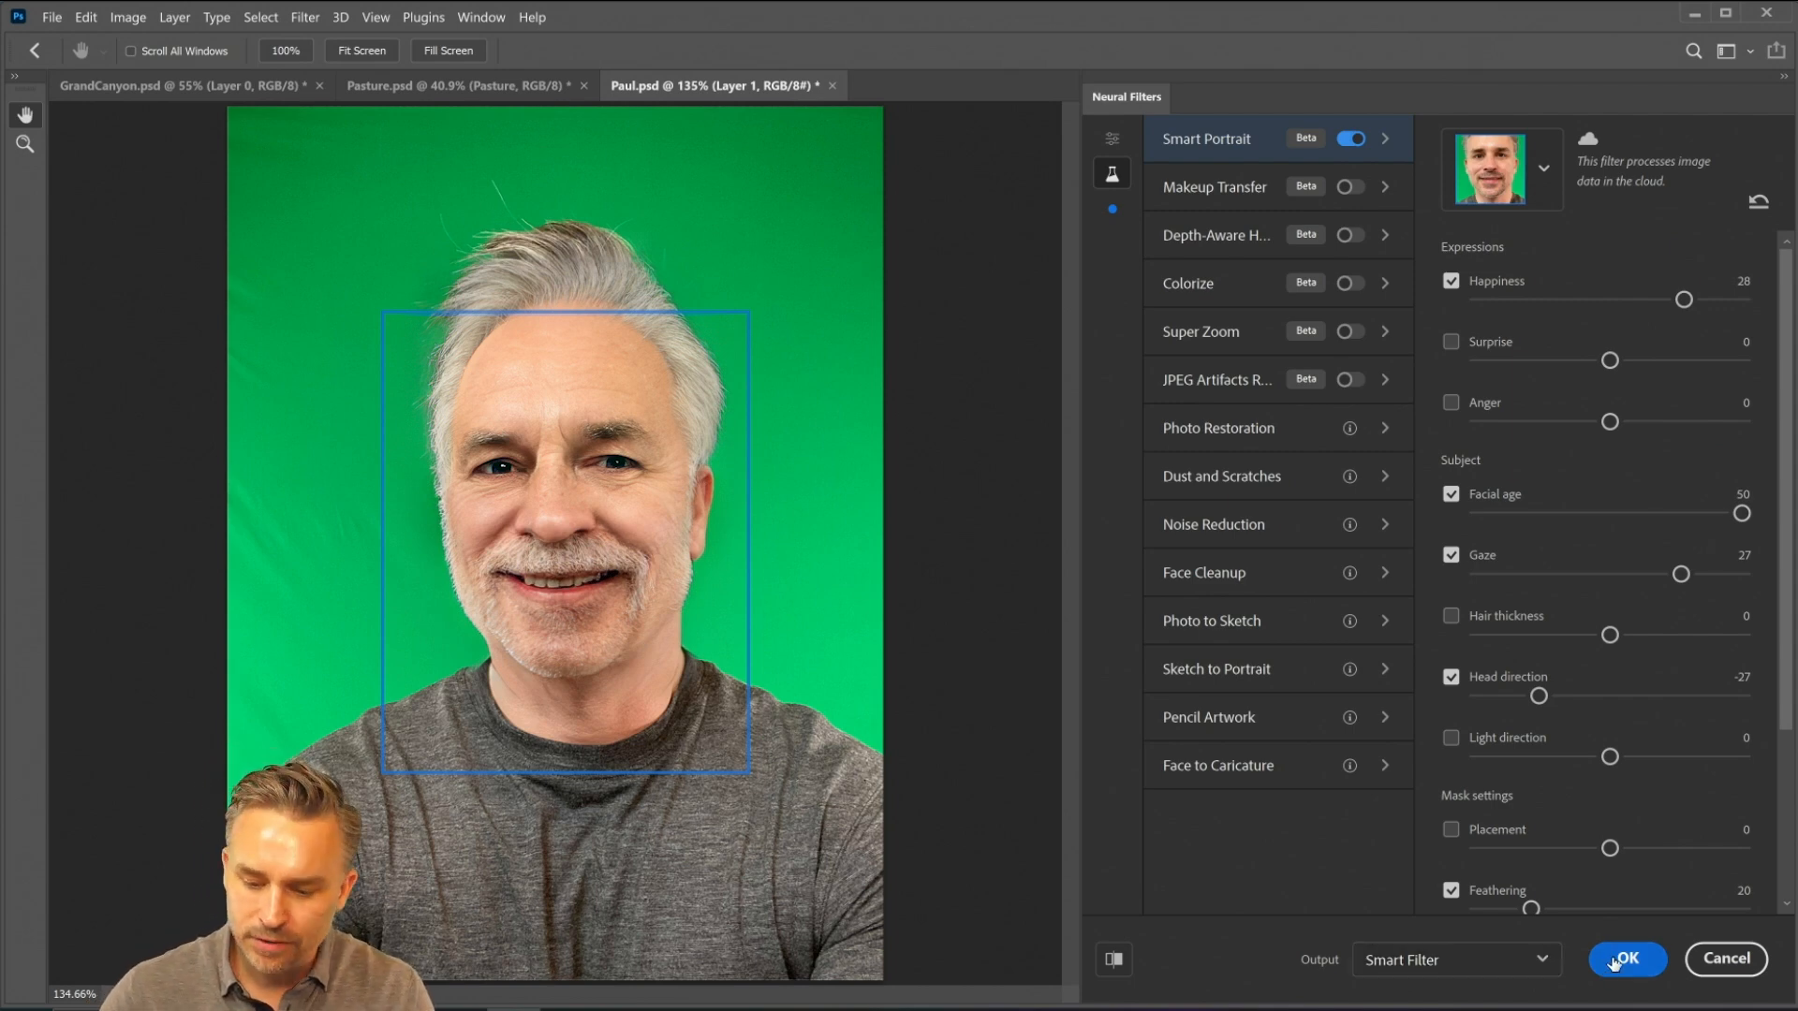
click(1625, 959)
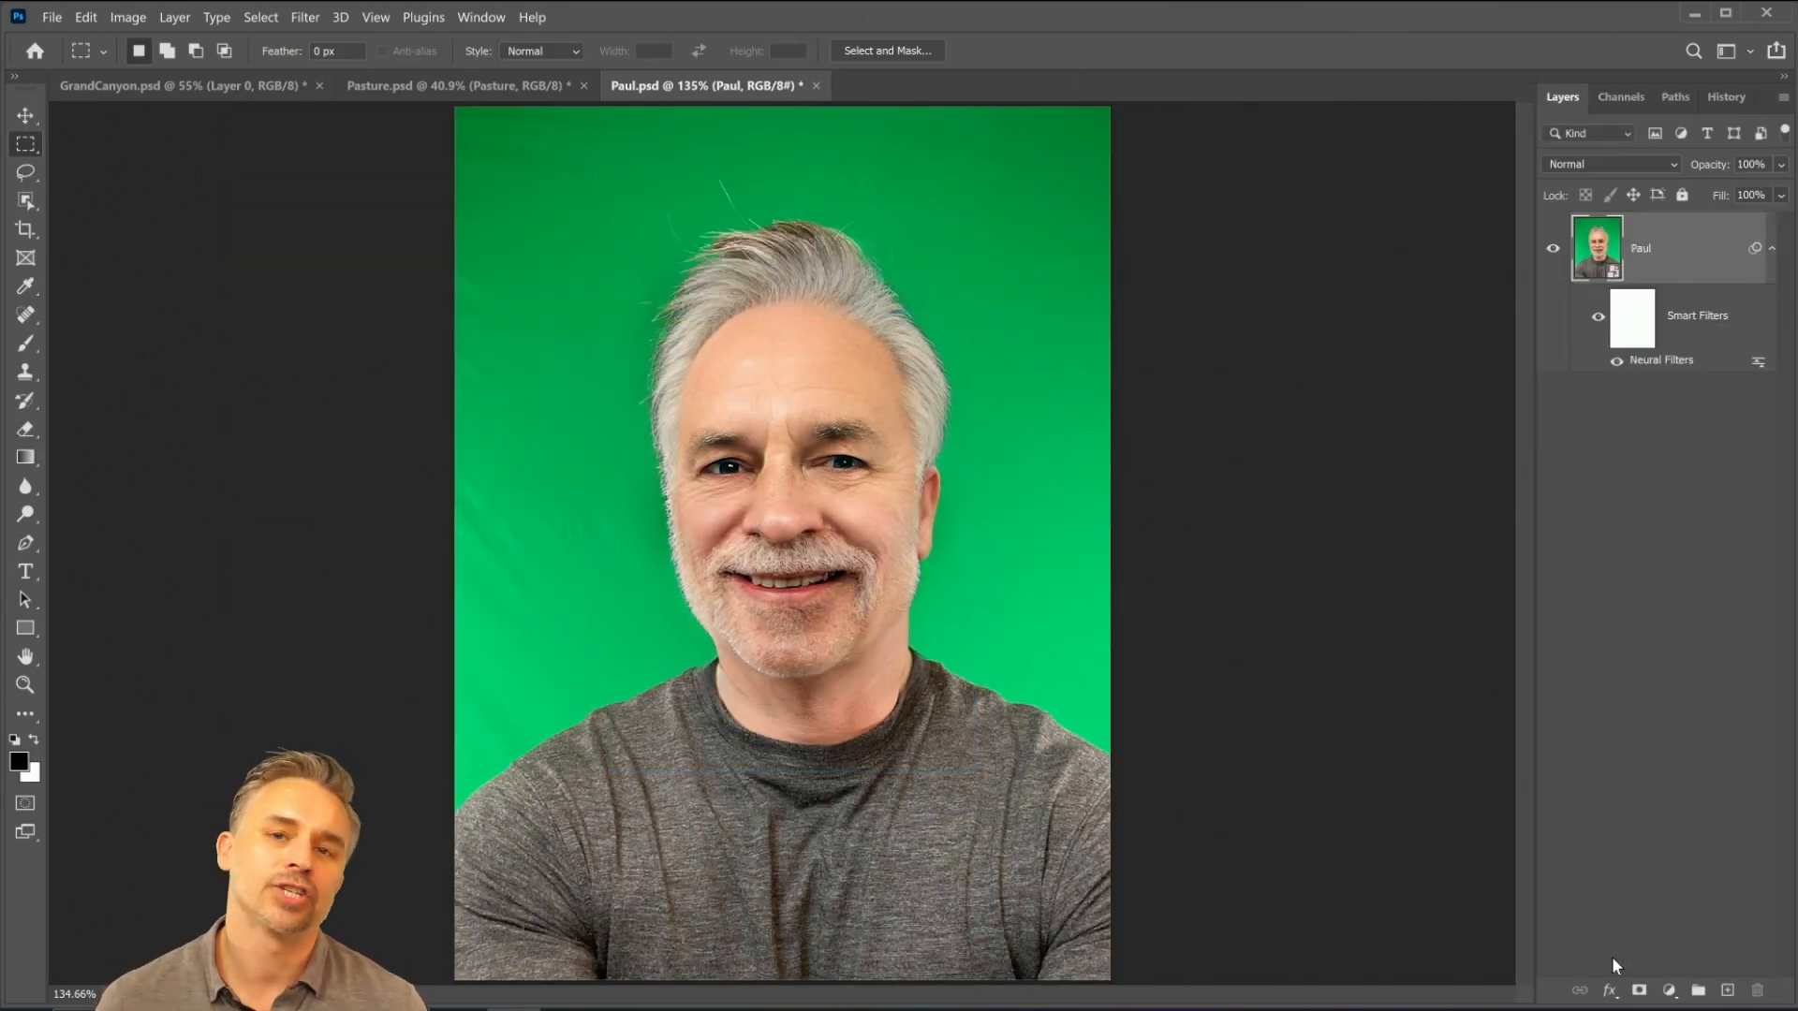